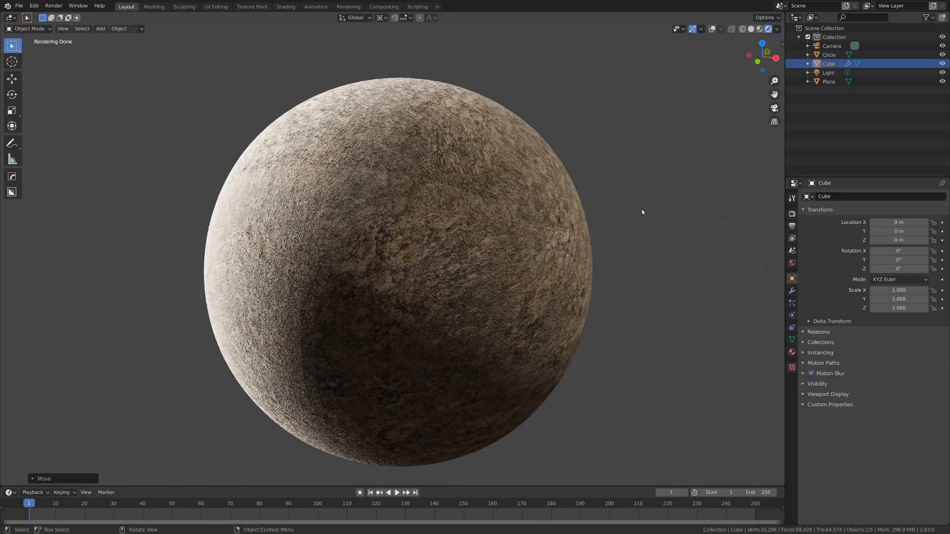
mouse_move(635, 166)
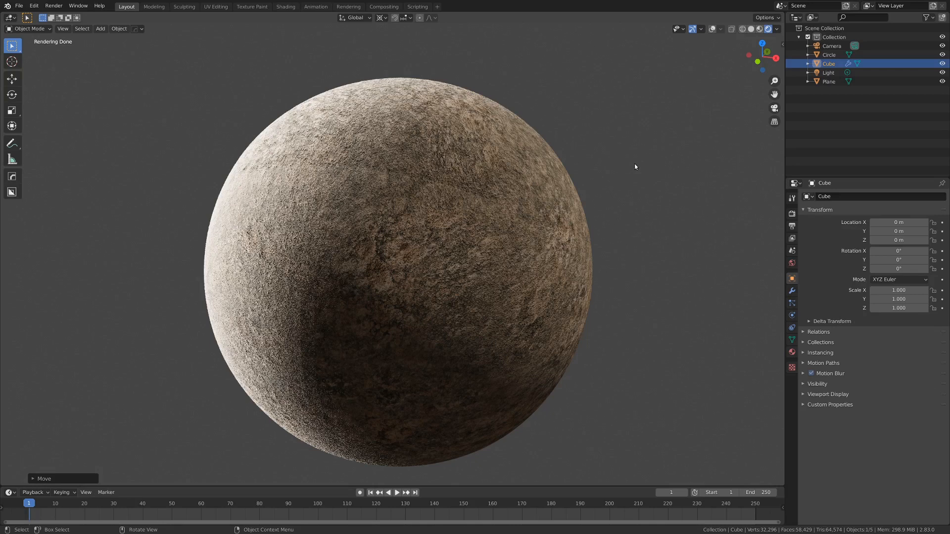
mouse_move(638, 176)
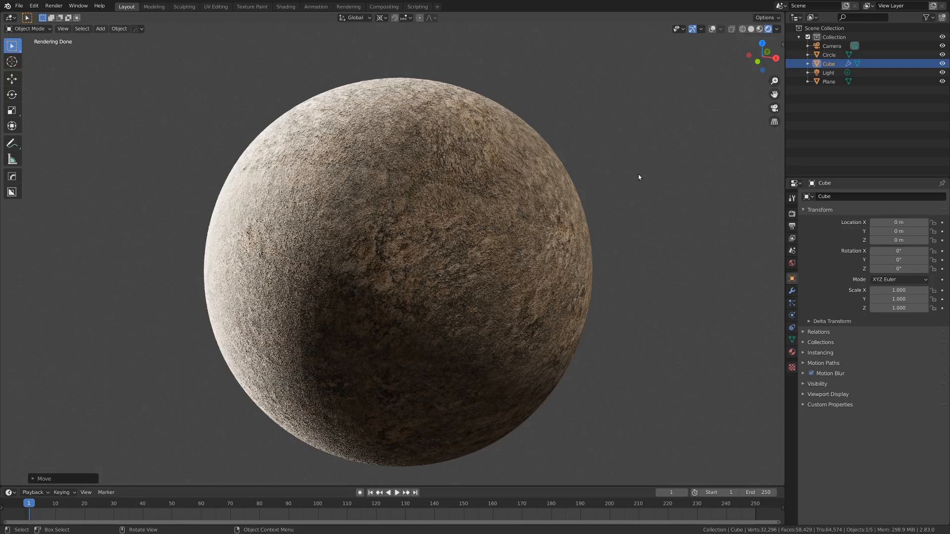
Step: View the rock material's Image Texture node setup in the maximized Shader Editor
click(285, 6)
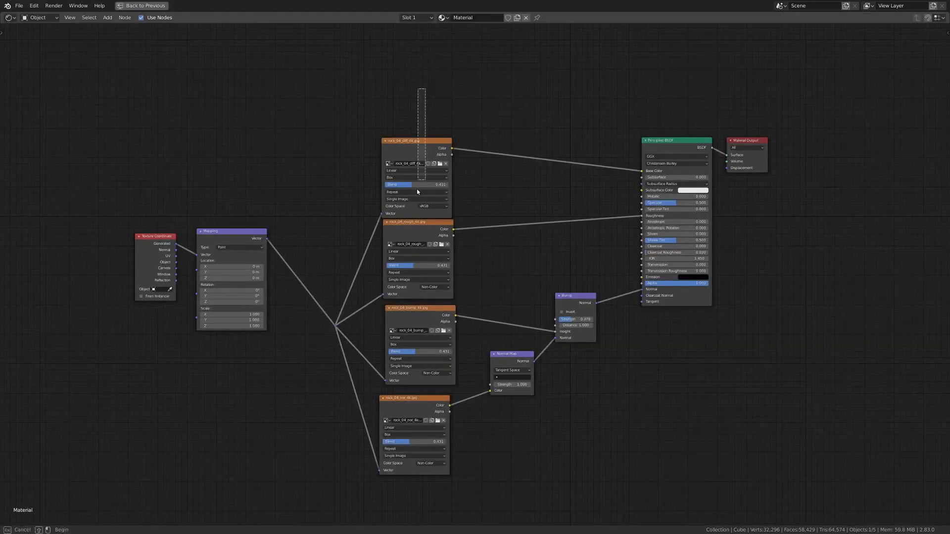
click(143, 5)
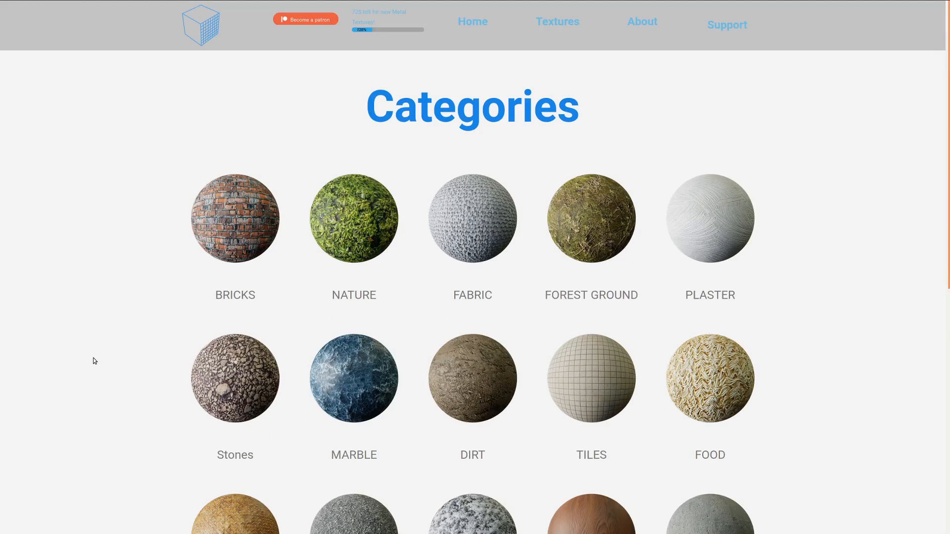
mouse_move(272, 119)
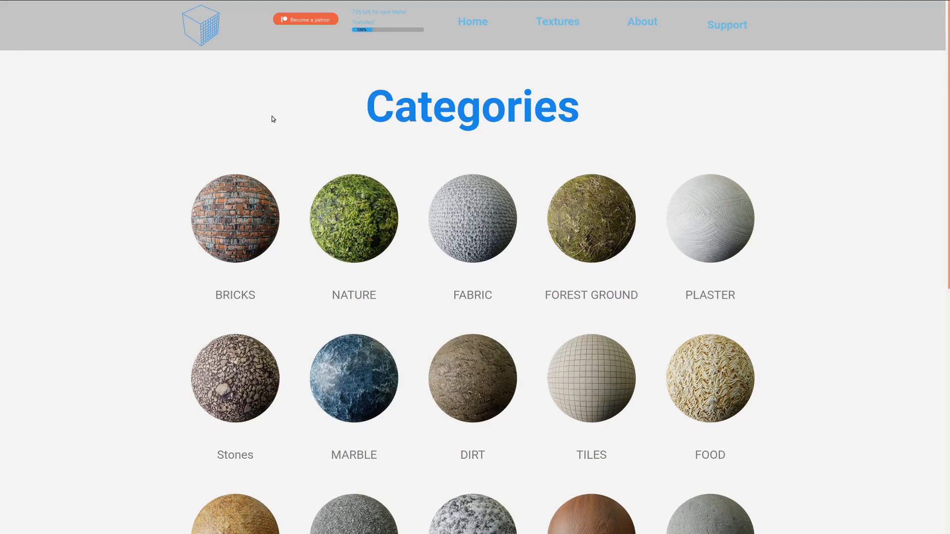
mouse_move(466, 143)
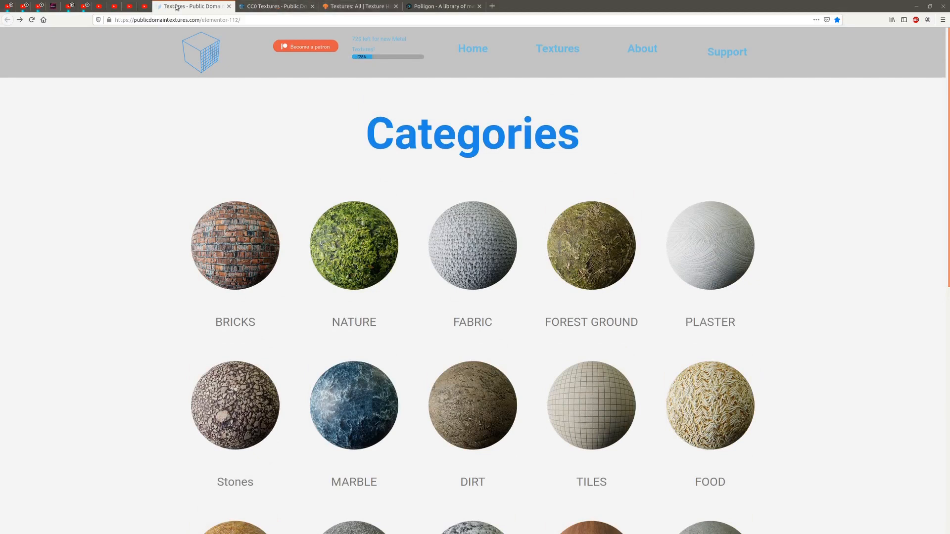
scroll(down, 3)
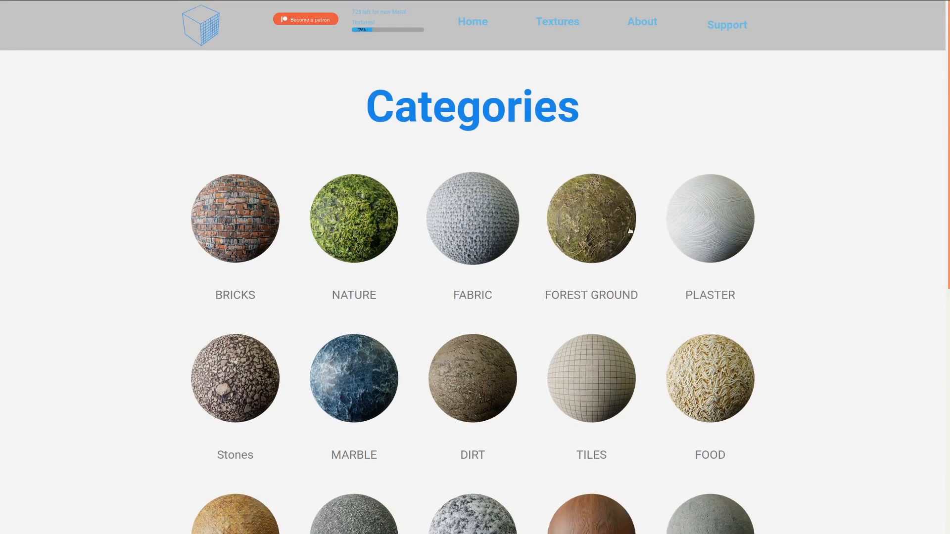
scroll(down, 3)
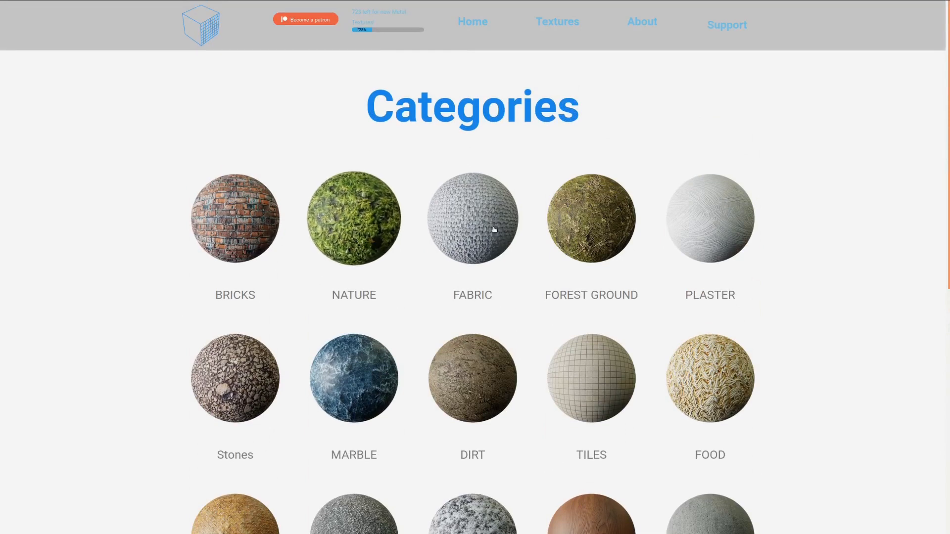
mouse_move(355, 218)
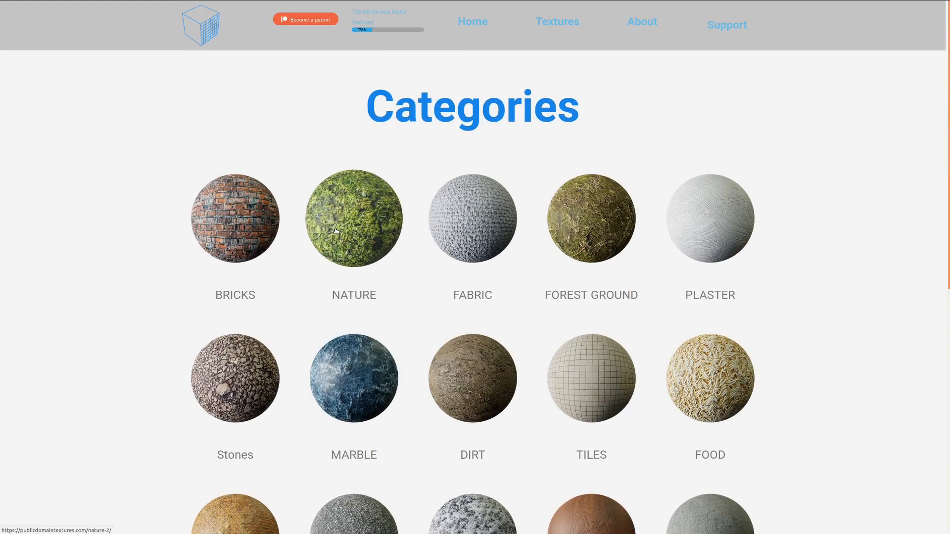
mouse_move(344, 158)
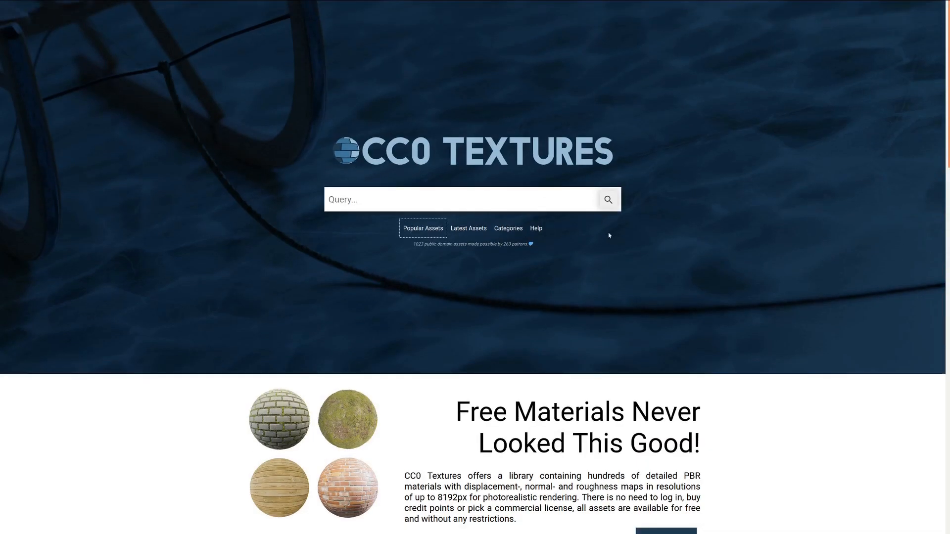
scroll(down, 3)
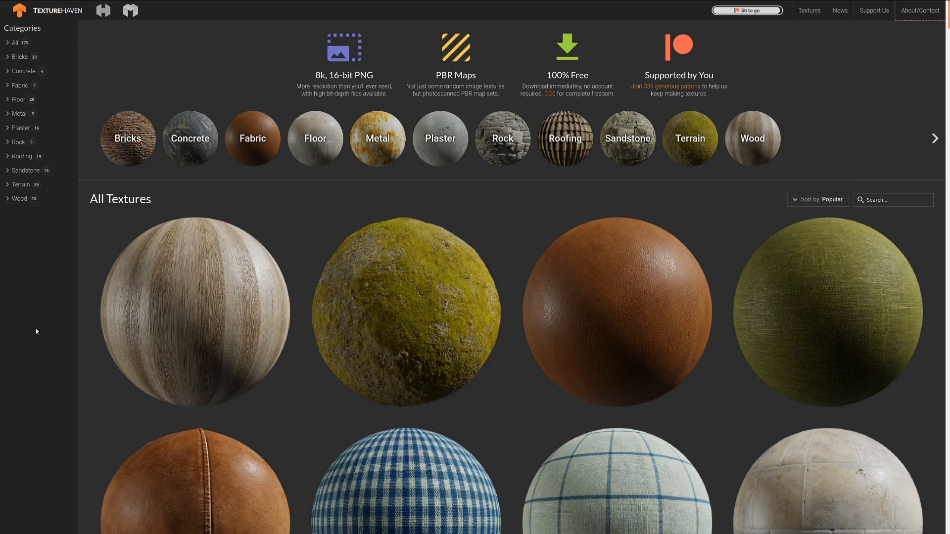
mouse_move(271, 200)
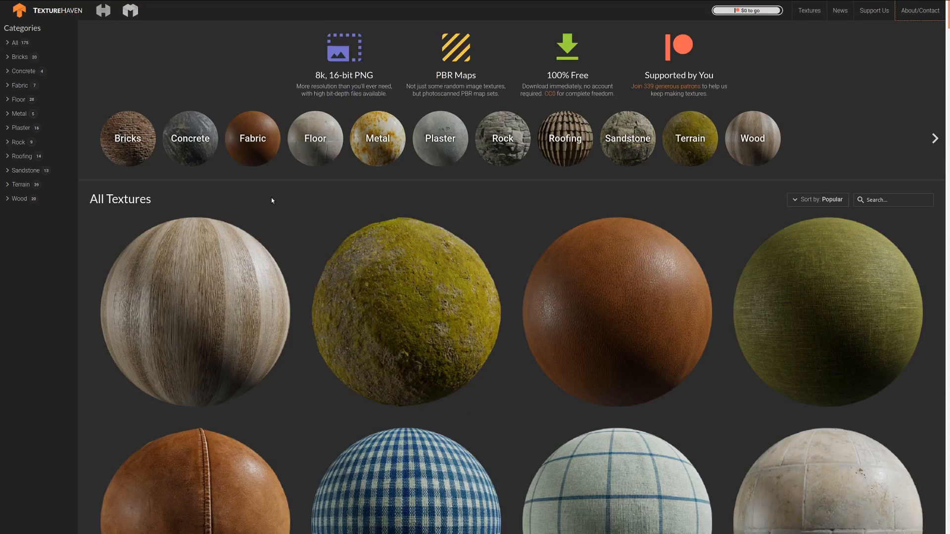
scroll(down, 3)
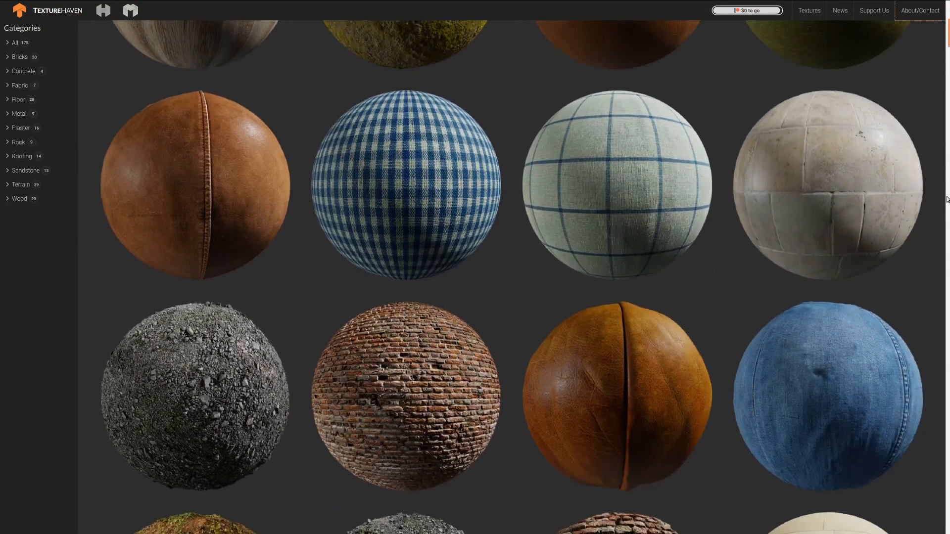
scroll(down, 3)
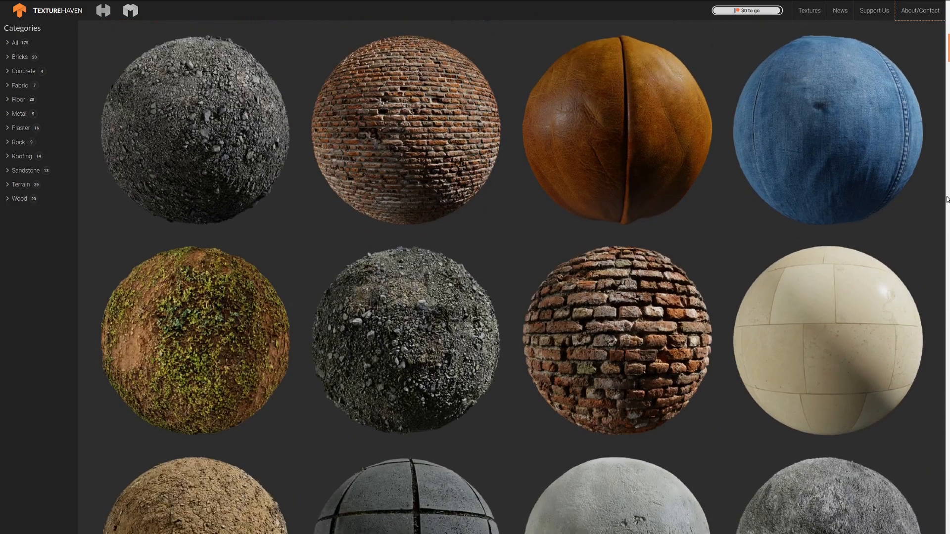
click(615, 339)
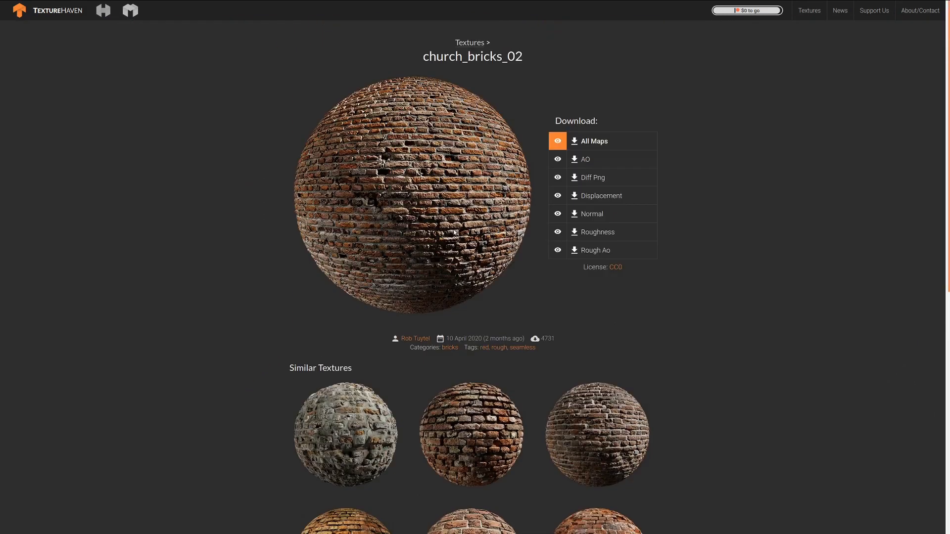
click(557, 159)
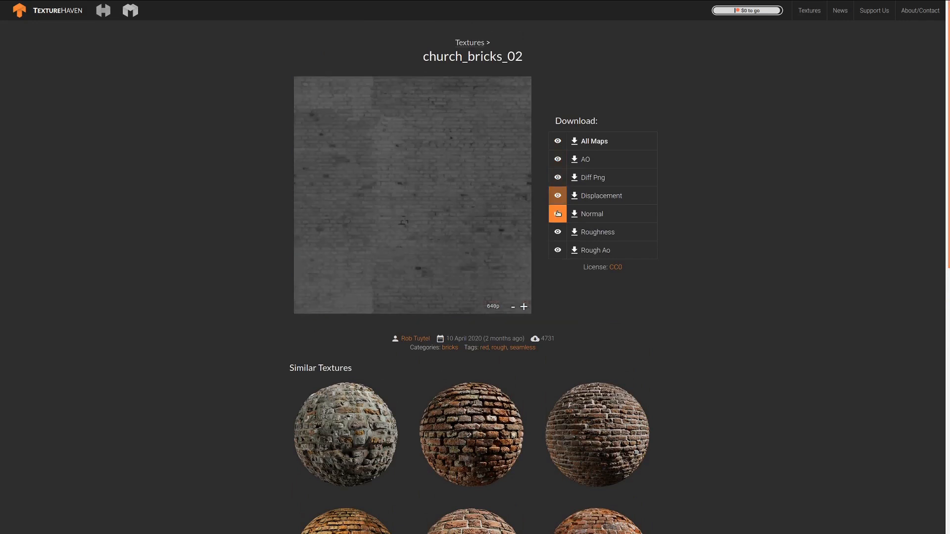
click(557, 251)
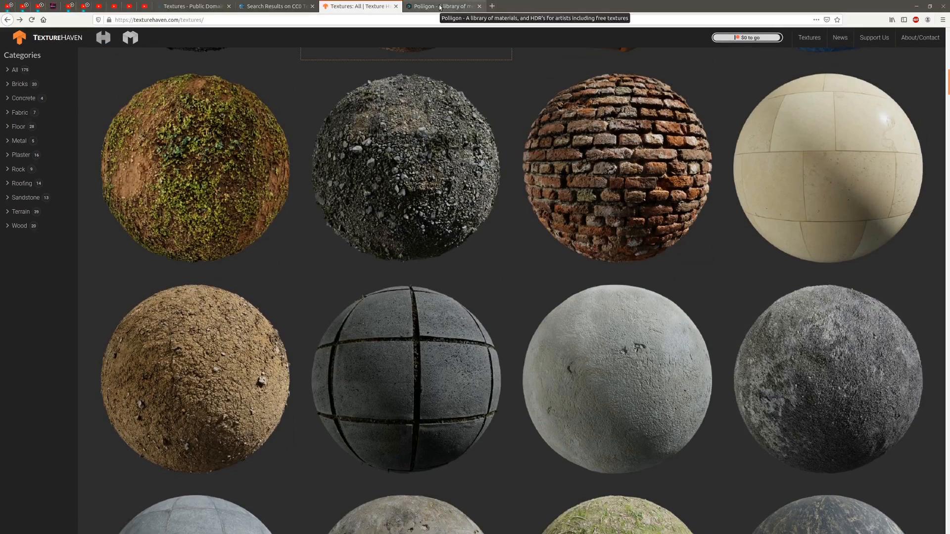
Step: Switch to the Poliigon site and view its subscription Pricing page
click(444, 6)
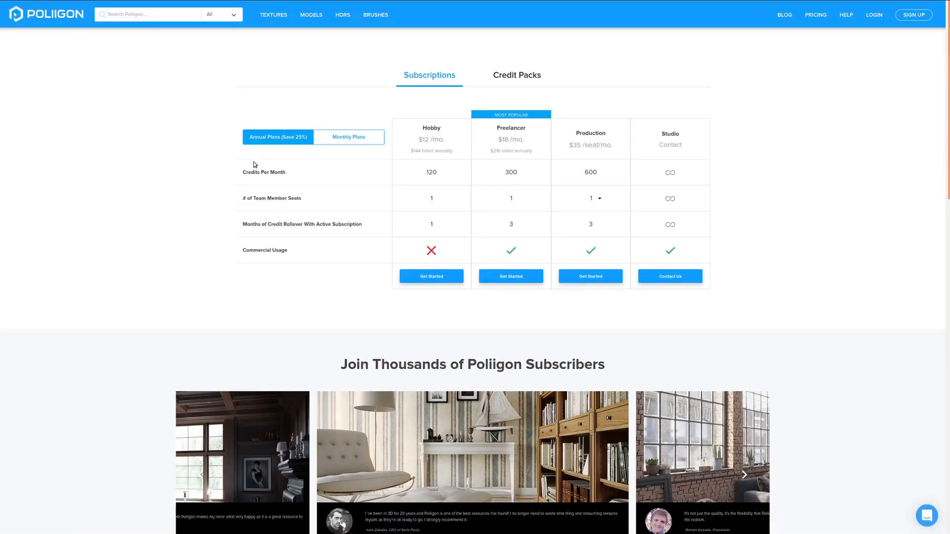
mouse_move(793, 139)
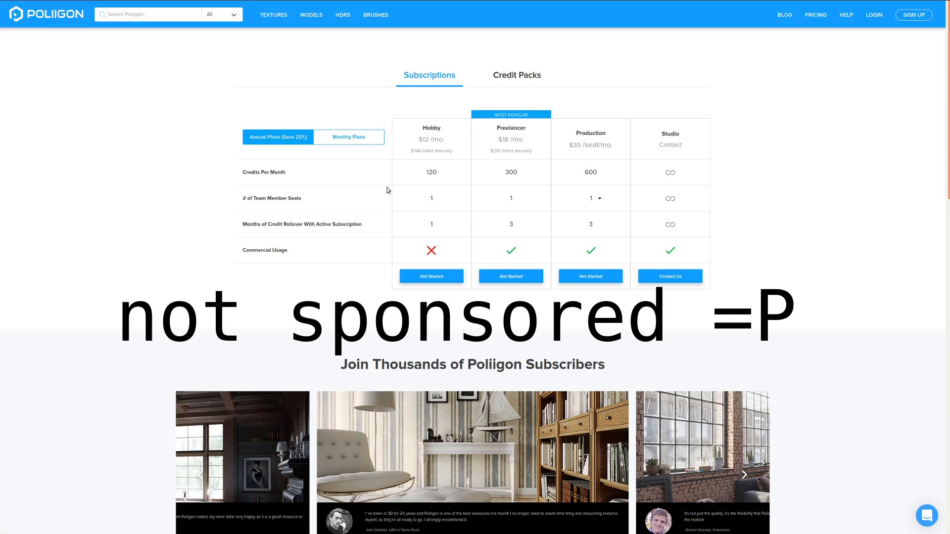
mouse_move(536, 123)
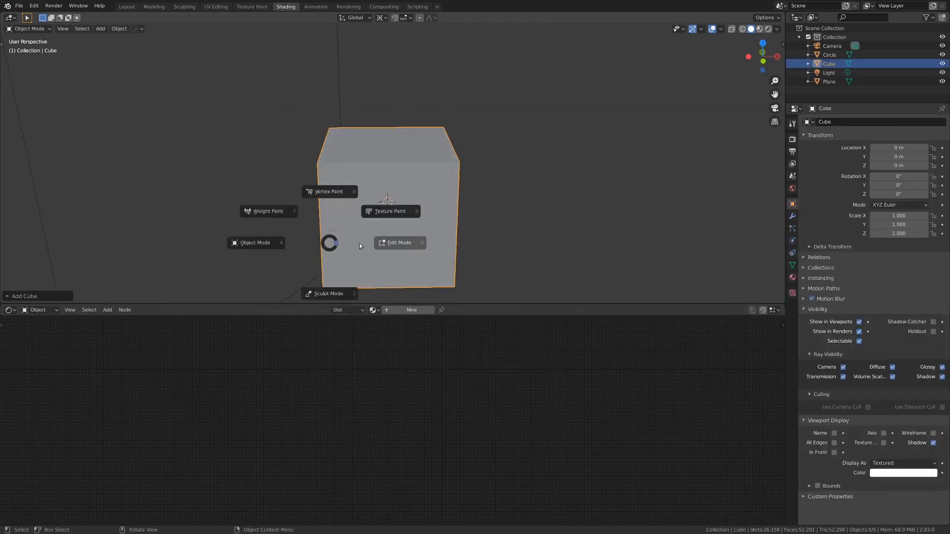
Step: Subdivide the cube's mesh in Edit Mode and spherify it, then return to Object Mode
click(399, 243)
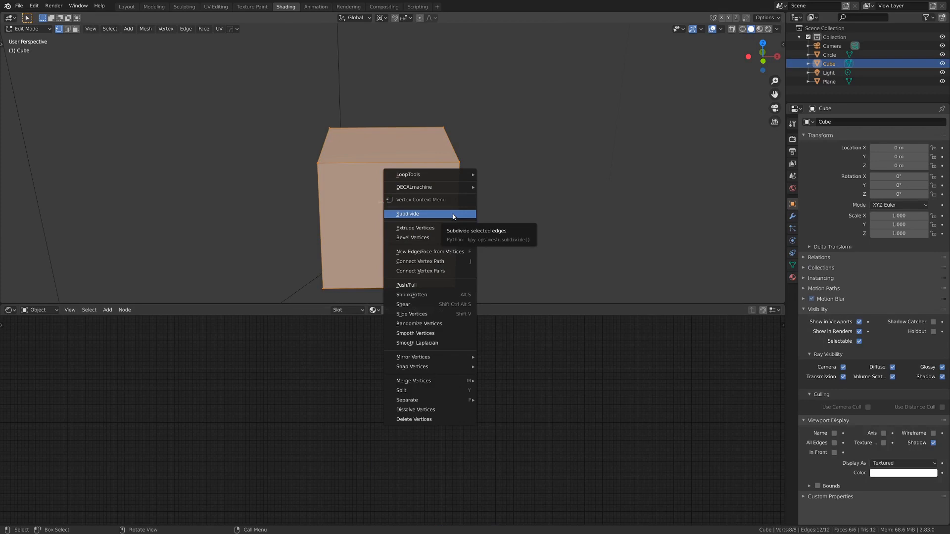
click(407, 214)
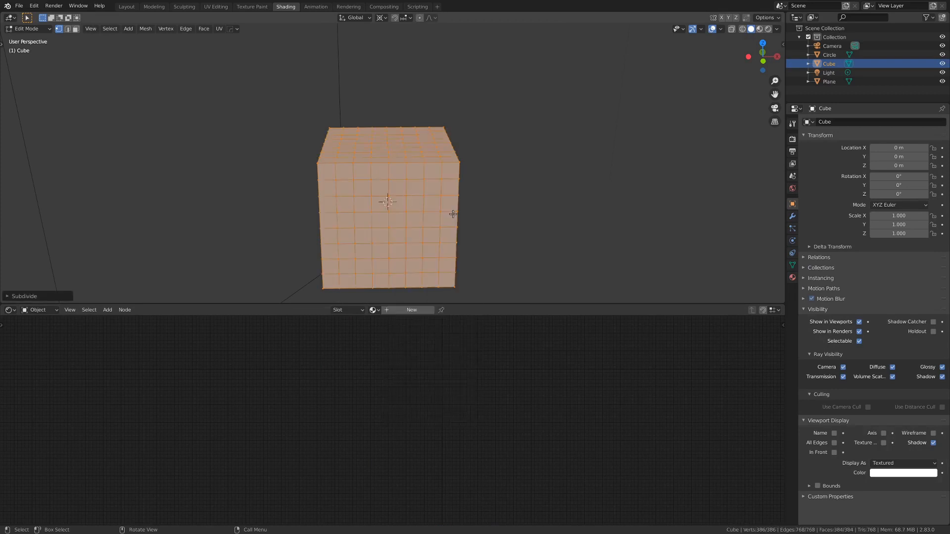
mouse_move(428, 146)
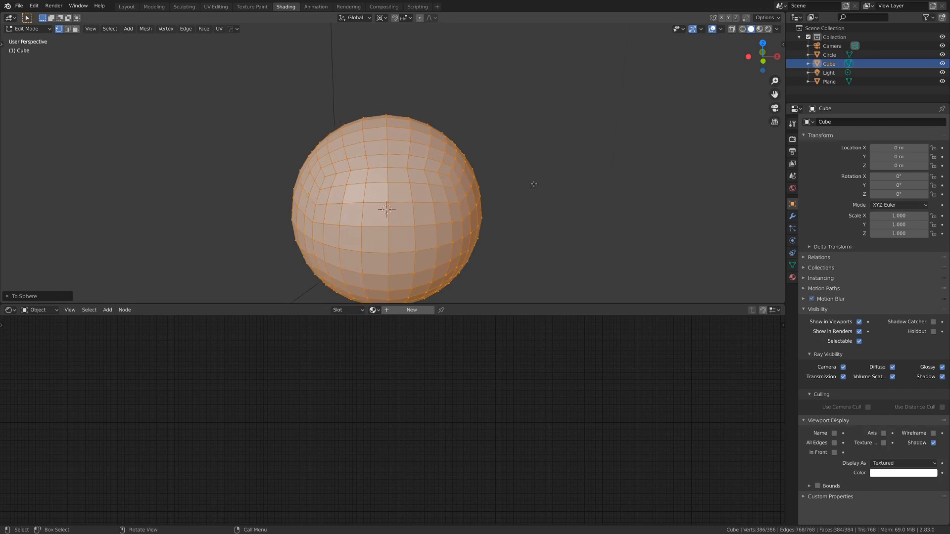
key(Tab)
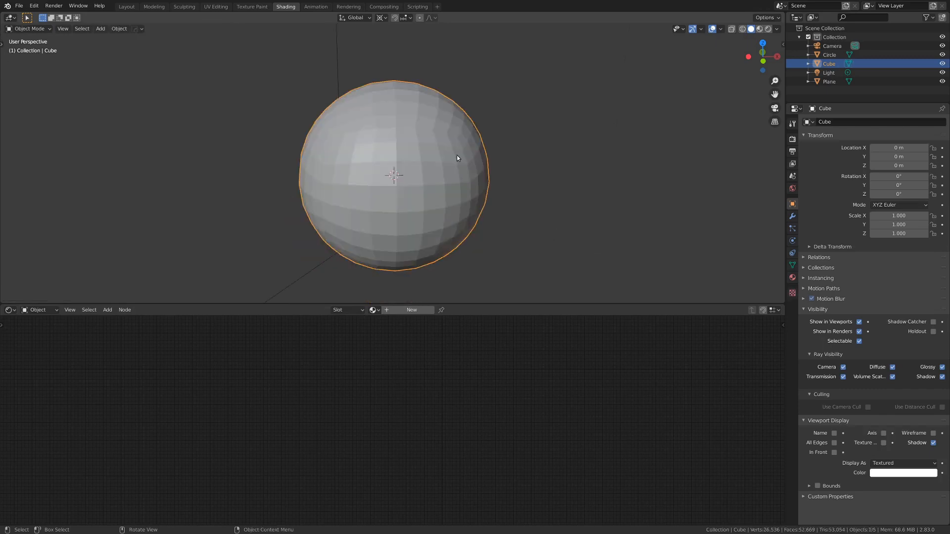
Step: Shade the sphere smooth with a Subdivision Surface and bring up its material settings
right_click(457, 157)
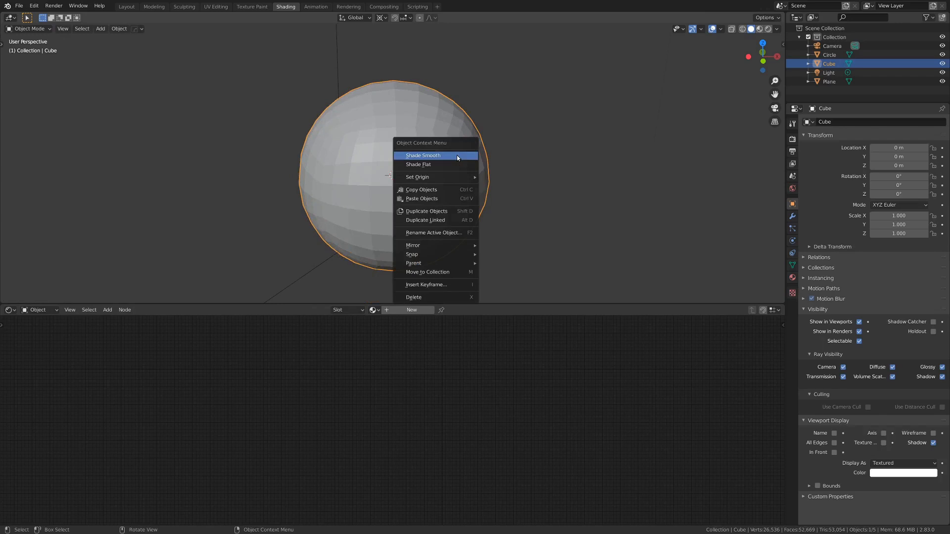
click(423, 156)
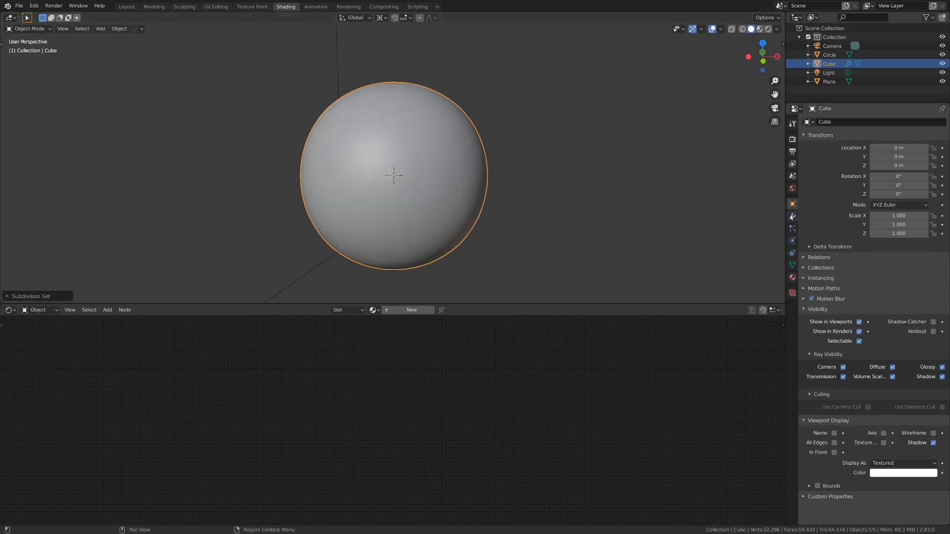
click(792, 216)
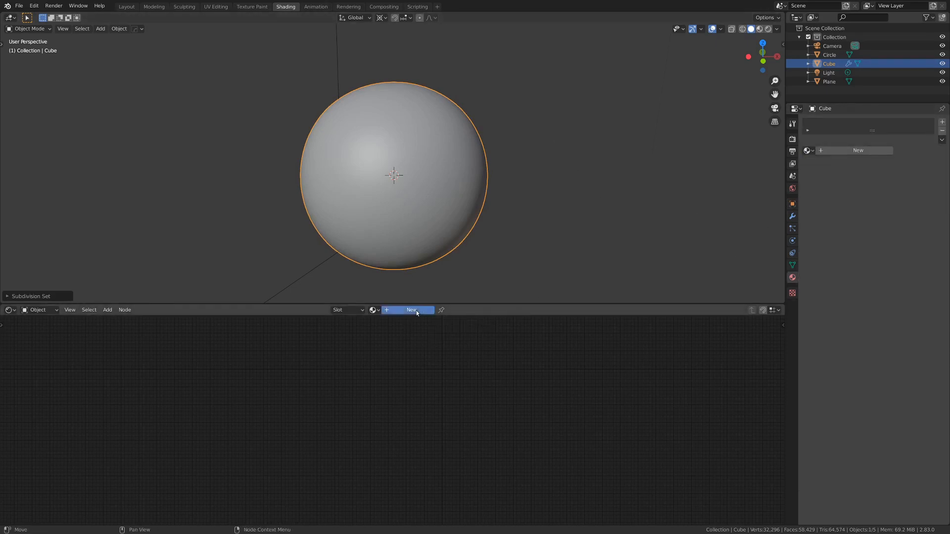
Step: Create a new material for the sphere and add an empty Image Texture node
click(411, 309)
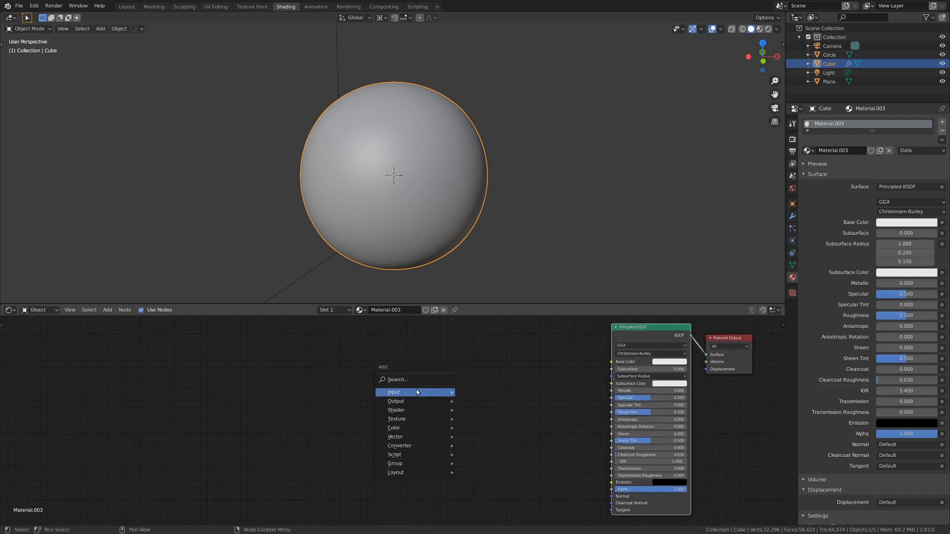
mouse_move(396, 419)
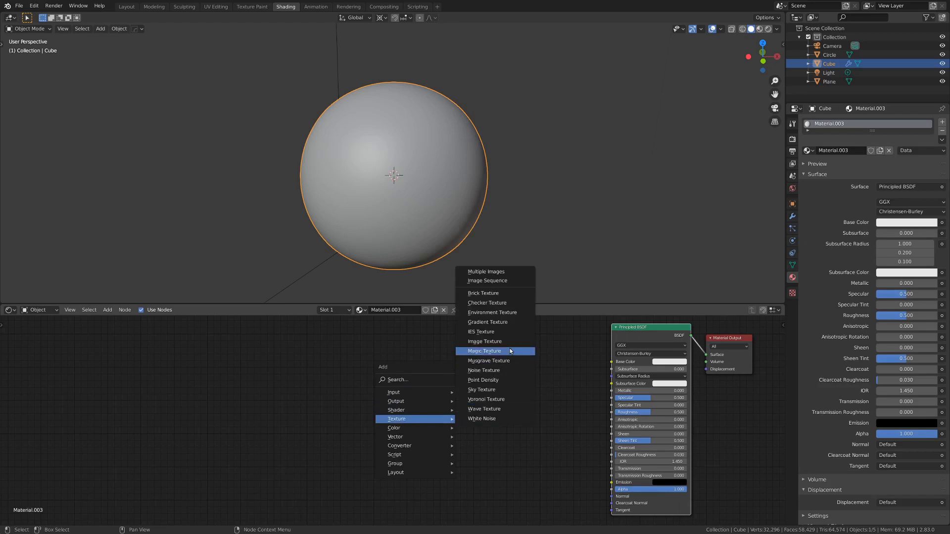
click(484, 342)
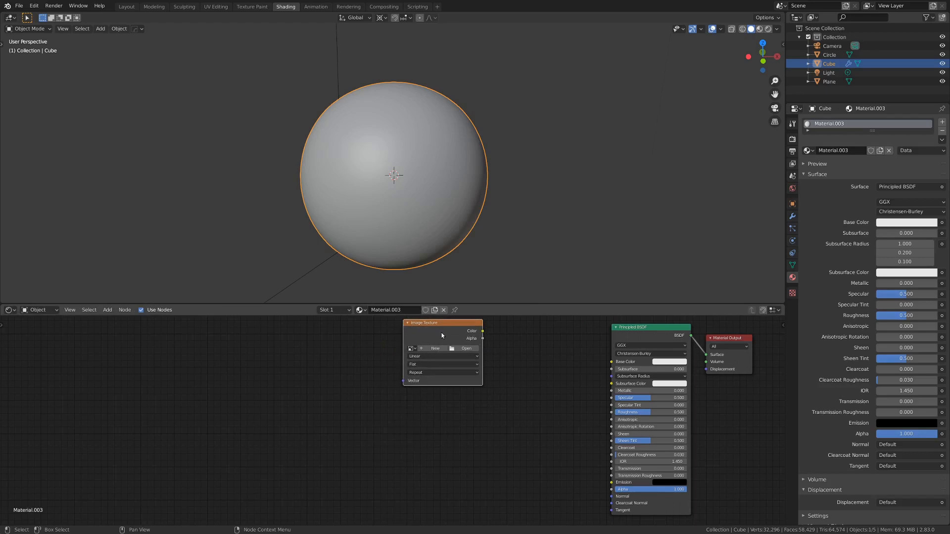
click(466, 348)
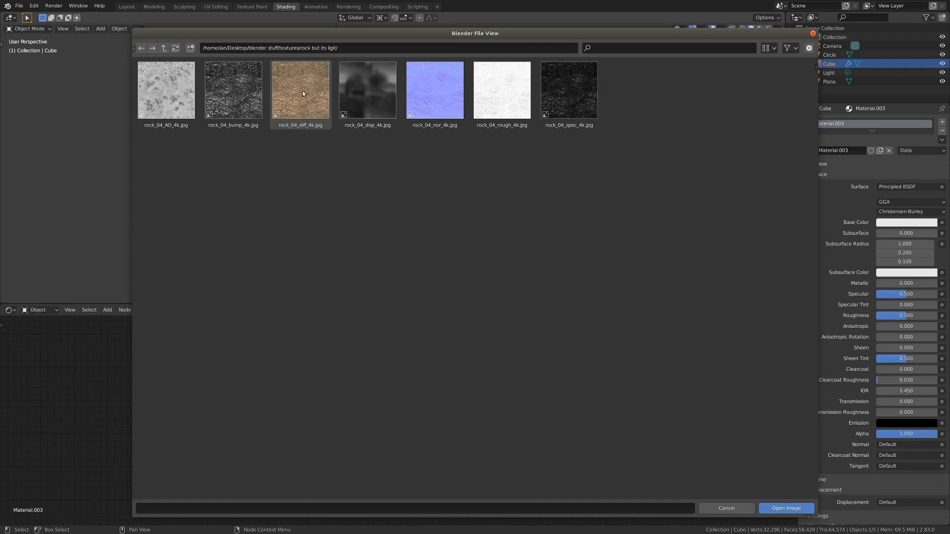
Step: Load rock_04_diff and rock_04_rough JPGs into two image texture nodes
click(301, 90)
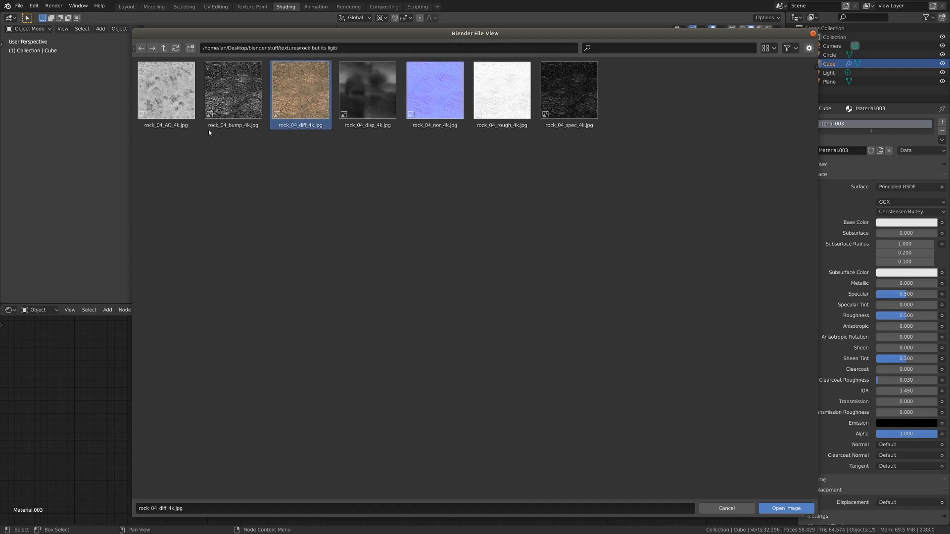
mouse_move(305, 91)
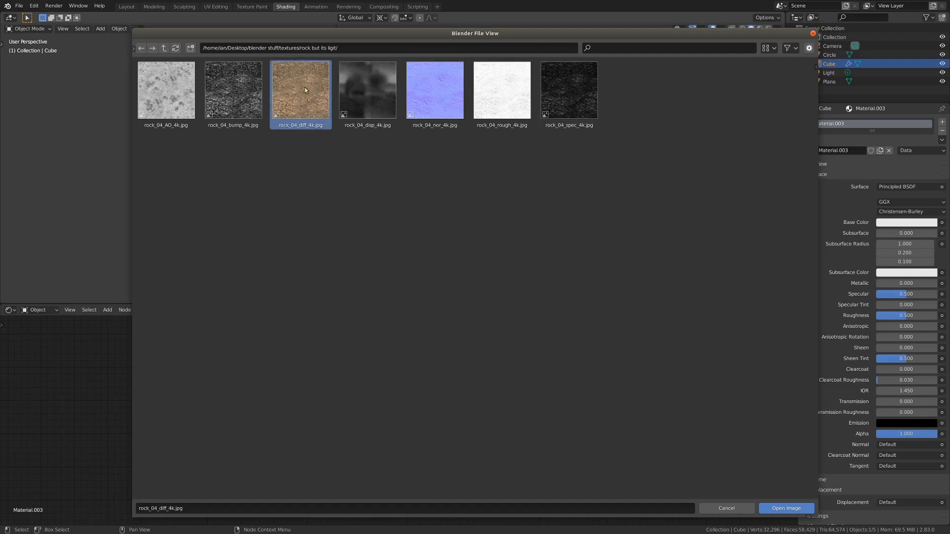
mouse_move(299, 96)
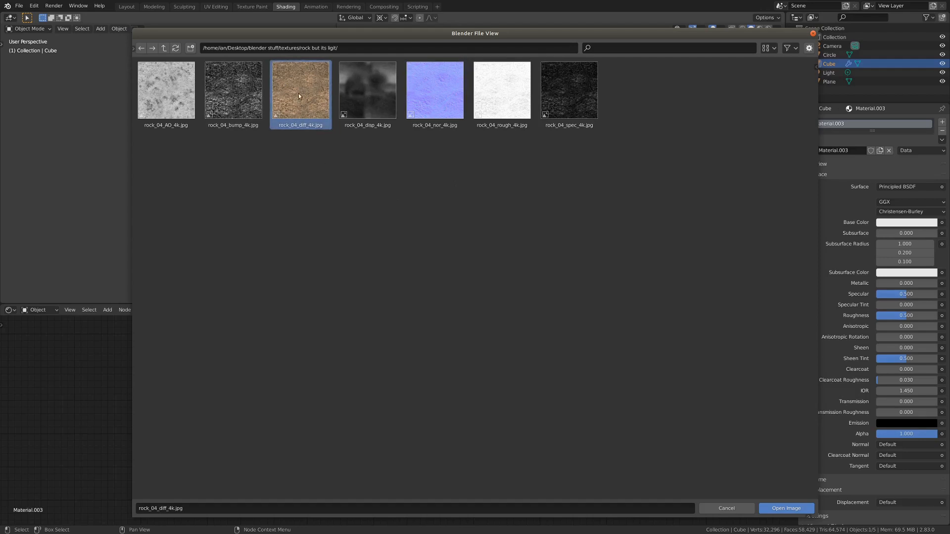
click(786, 508)
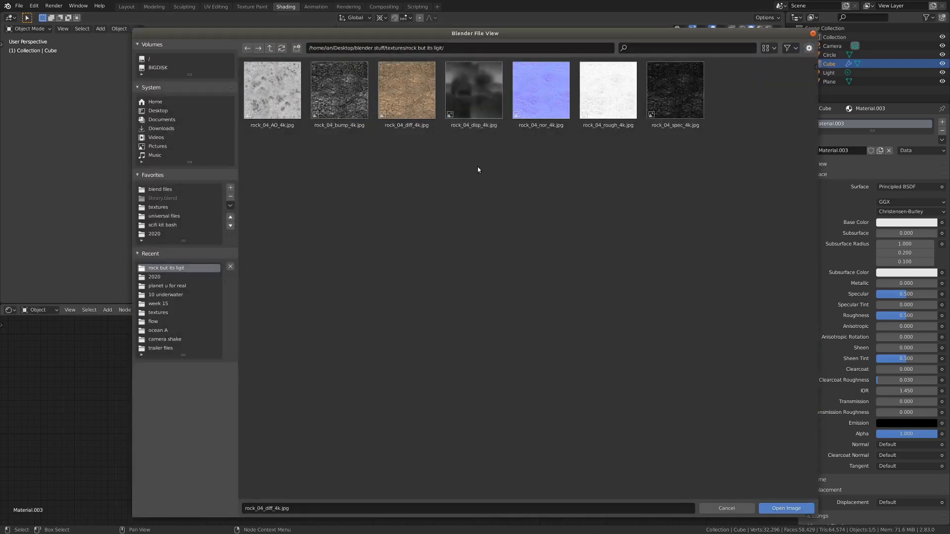
click(786, 508)
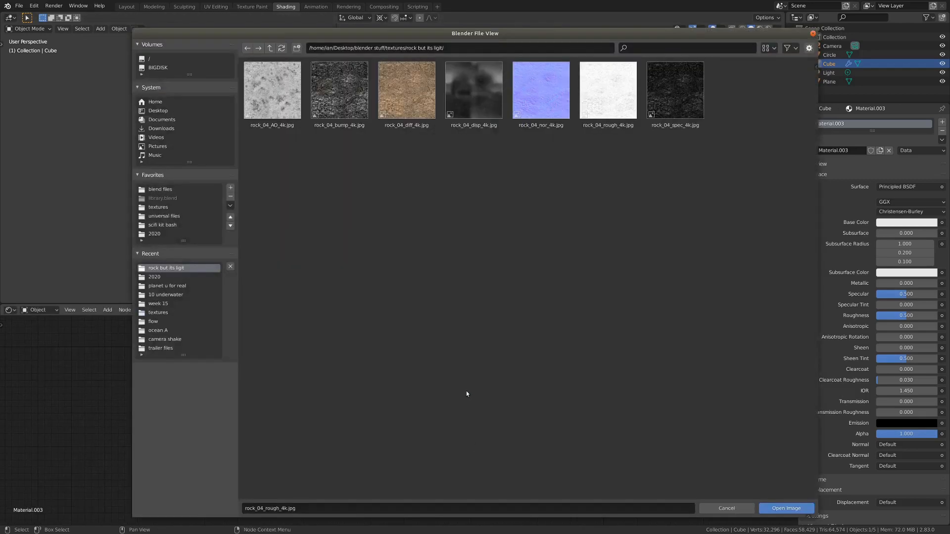
click(339, 90)
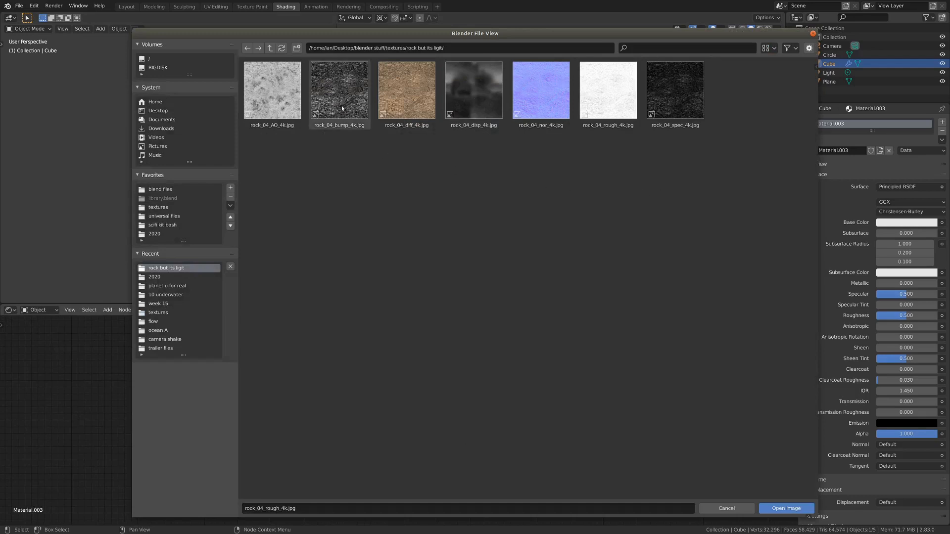
Step: Load rock_04_bump and rock_04_nor JPGs into two more image texture nodes, set Non-Color
click(786, 508)
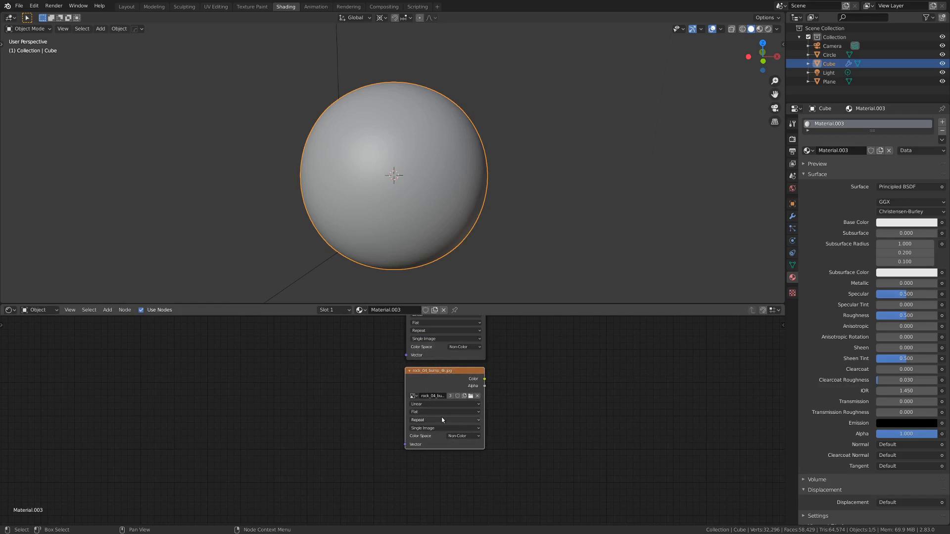
click(471, 396)
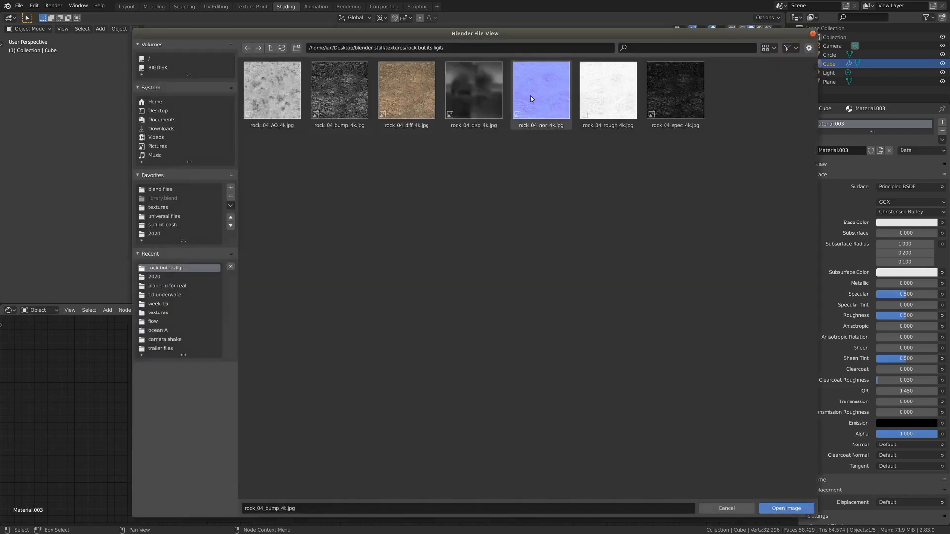
click(785, 508)
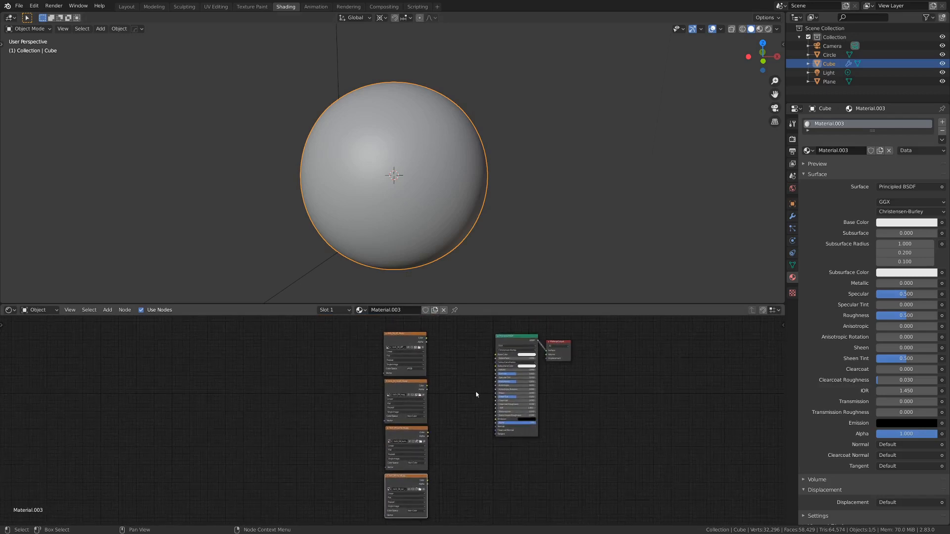
mouse_move(443, 397)
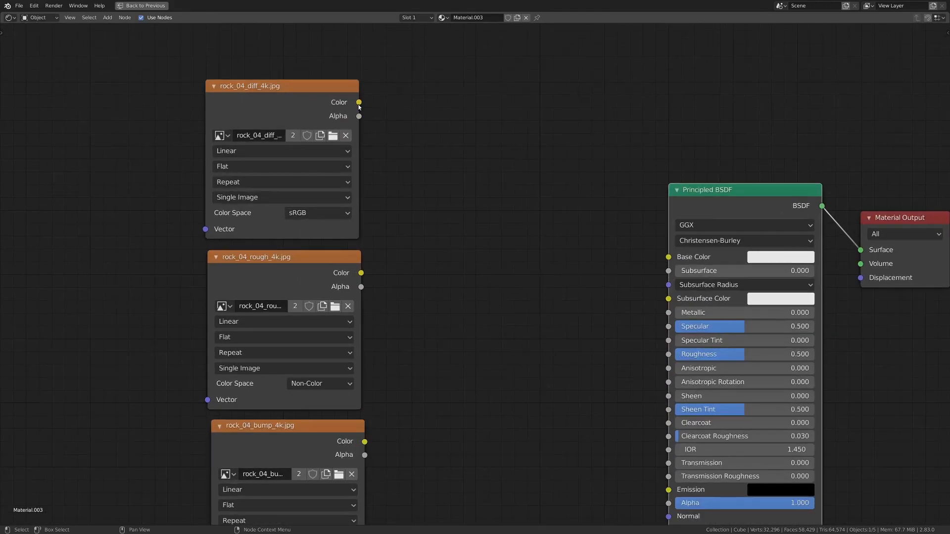
Step: Wire diff Color to Base Color and rough Color to Roughness on the Principled BSDF
drag(358, 102, 668, 258)
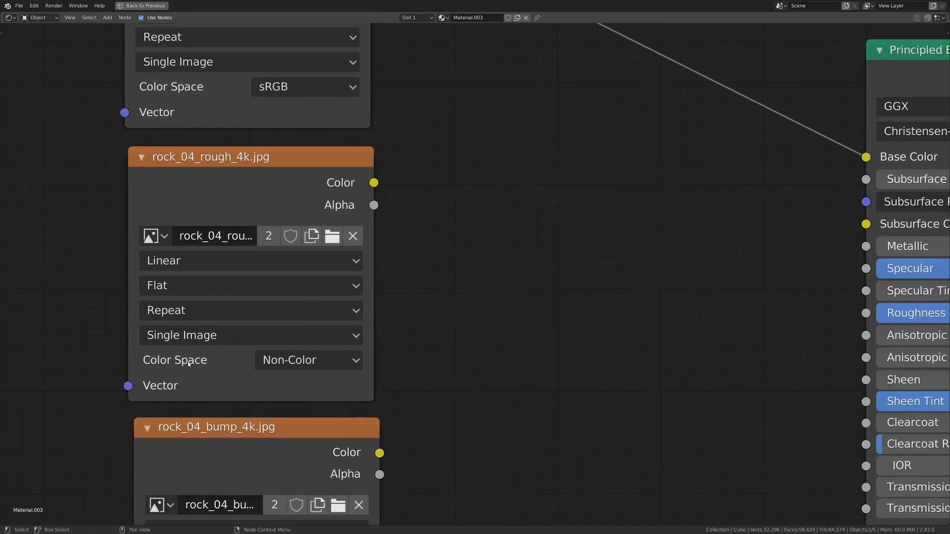
mouse_move(328, 378)
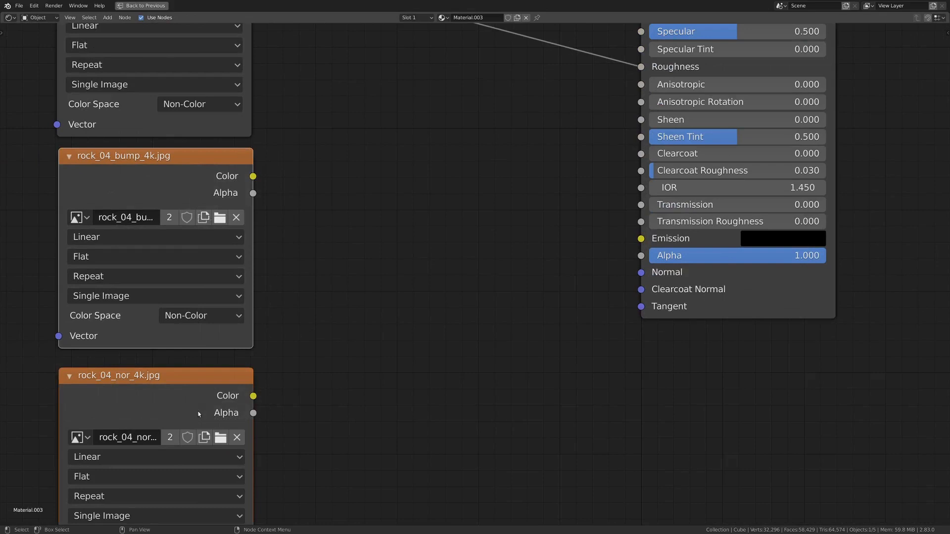
drag(154, 156, 80, 184)
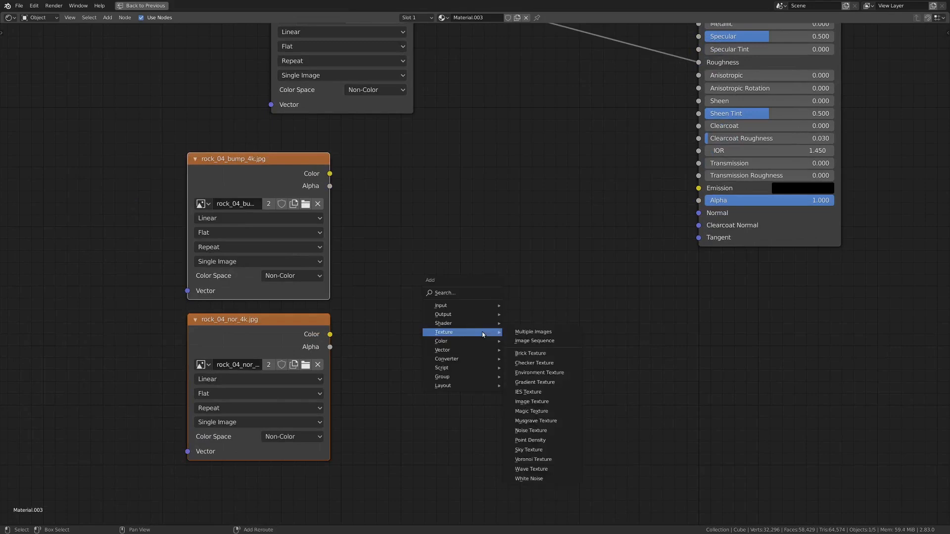
mouse_move(442, 349)
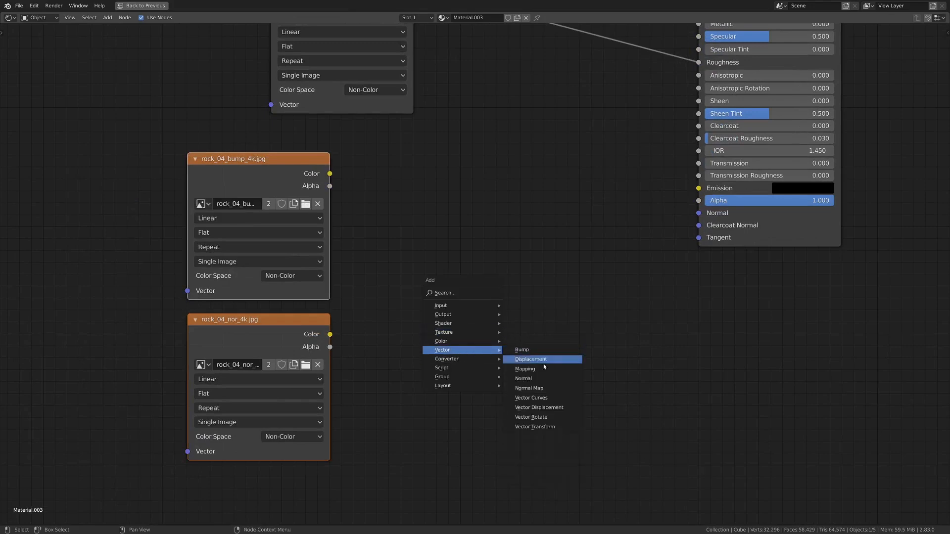
Step: Add a Normal Map node and a Bump node placed beside it
click(529, 388)
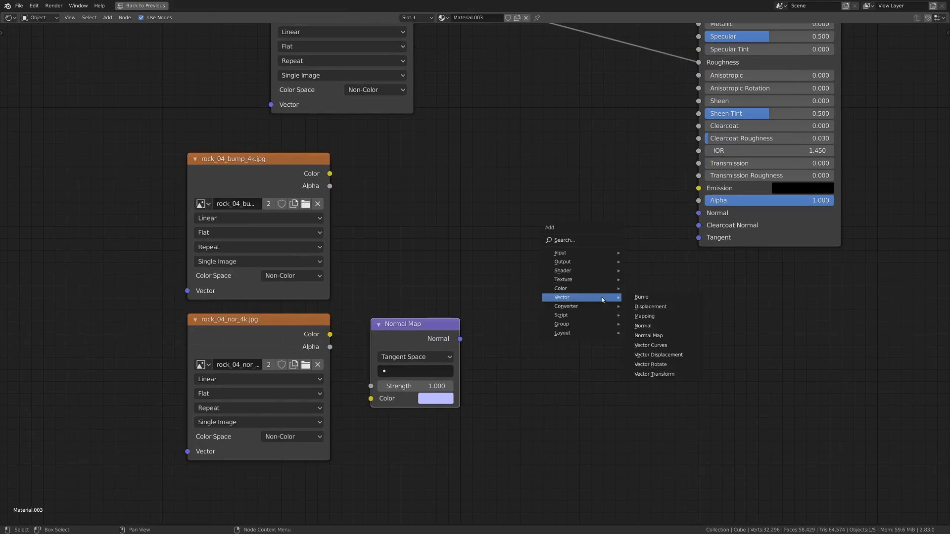
click(641, 297)
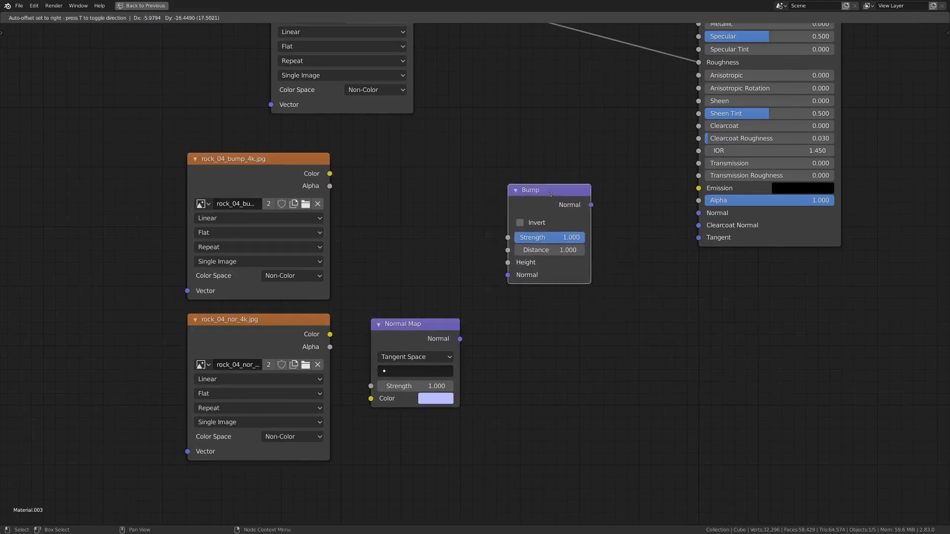
drag(550, 193, 535, 189)
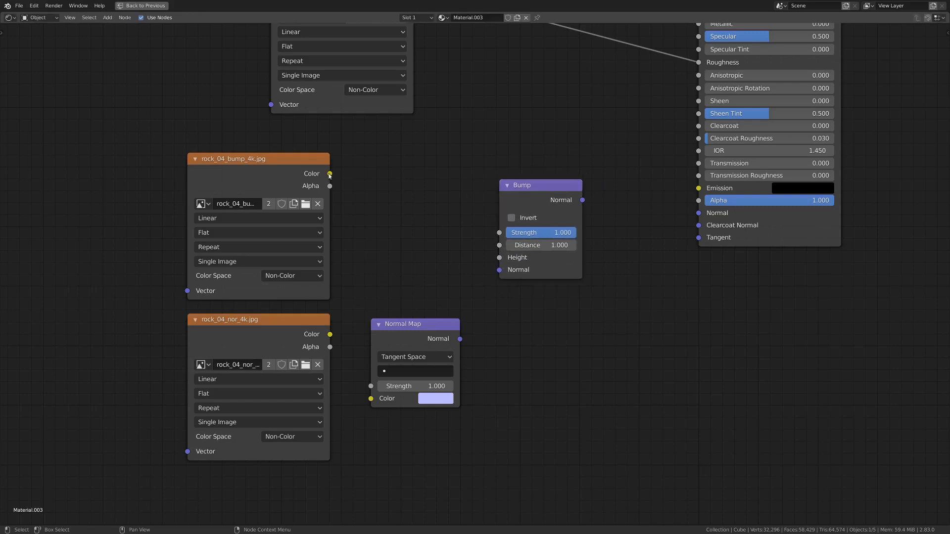
Step: Link bump Color to Height, Normal Map into Bump Normal, and Bump Normal to BSDF Normal
drag(330, 173, 299, 271)
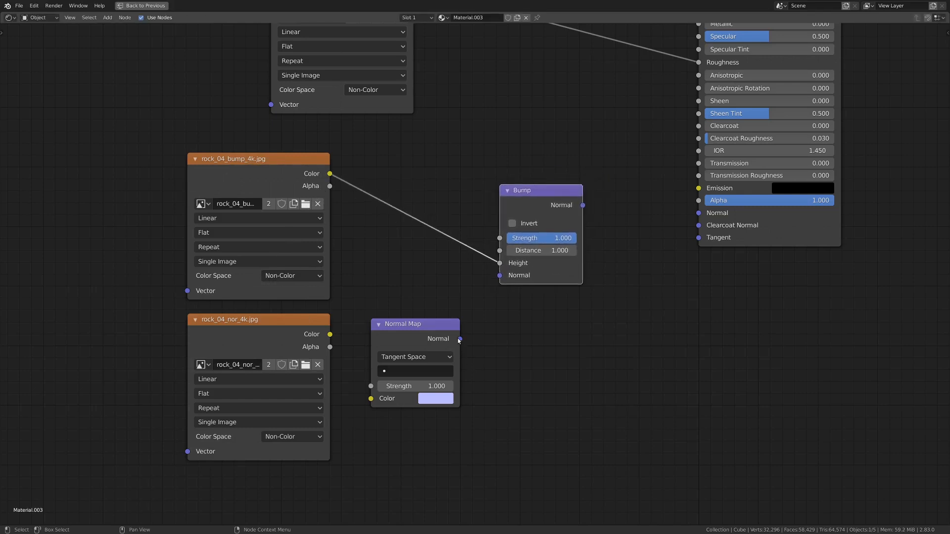
drag(458, 339, 498, 275)
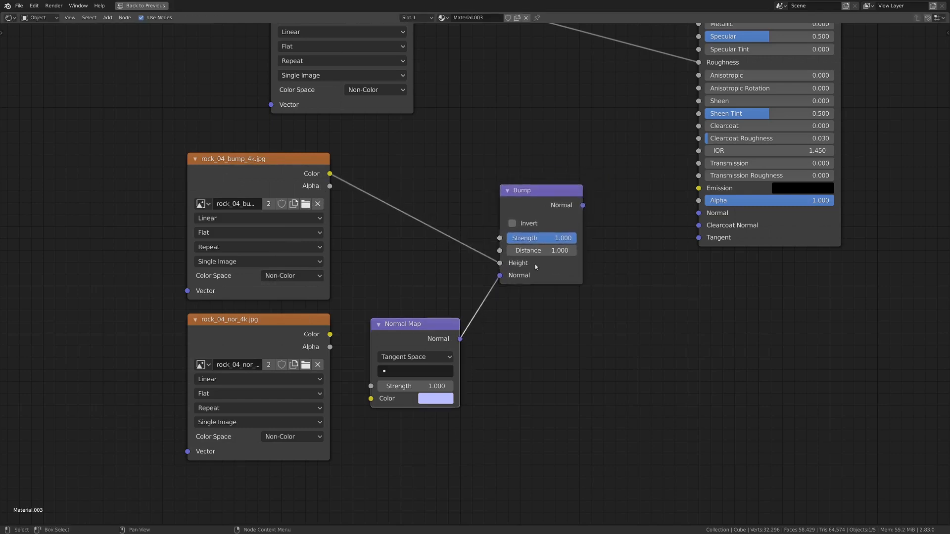
drag(582, 205, 674, 206)
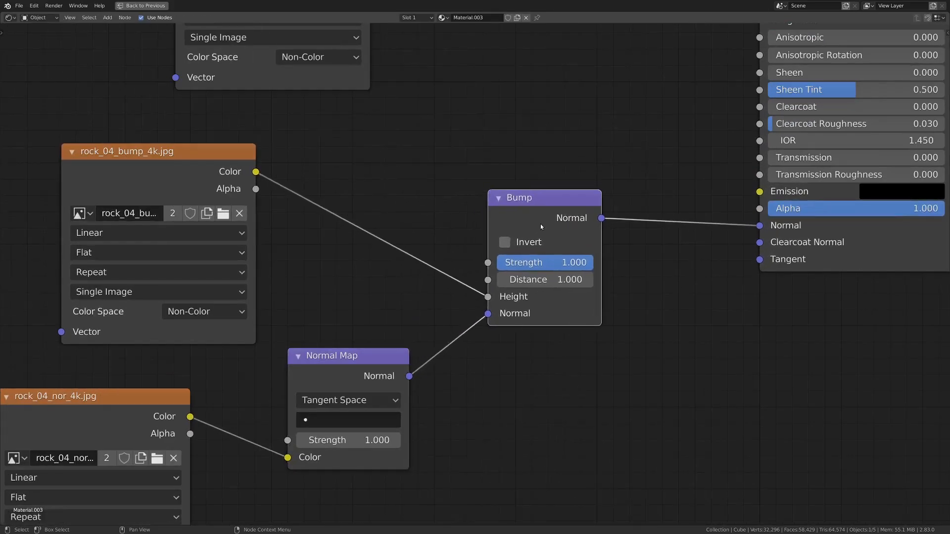
drag(570, 262, 542, 262)
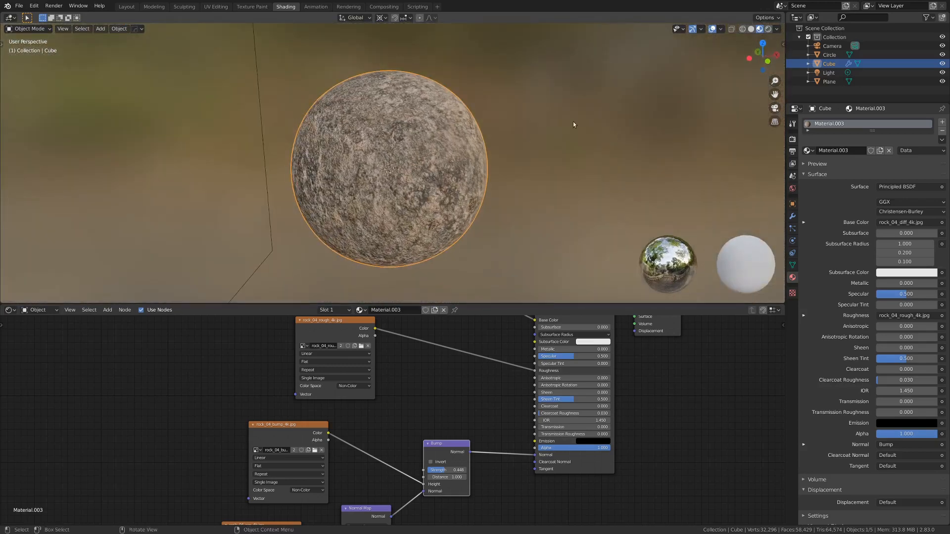
Step: Lower the Bump node Strength to about 0.45 and preview the rocky sphere in Material Preview
scroll(down, 3)
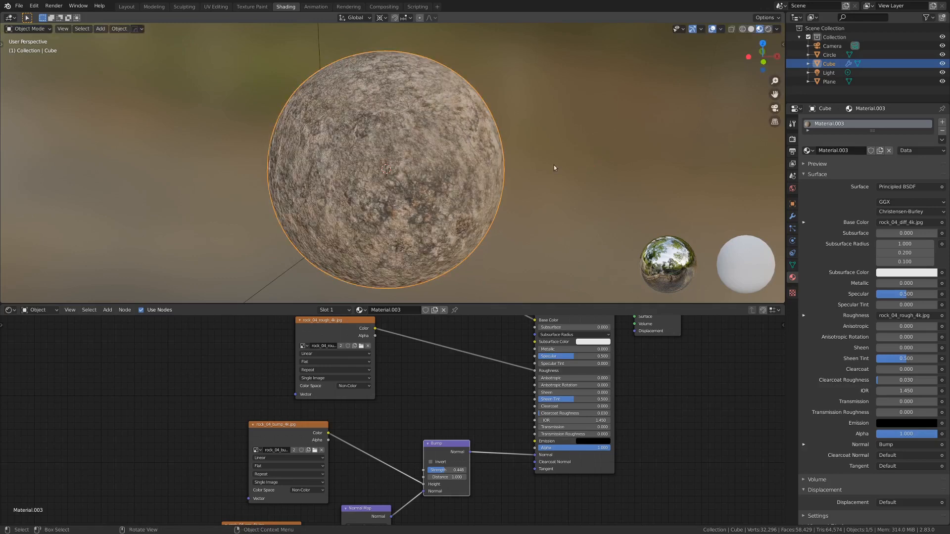
click(829, 54)
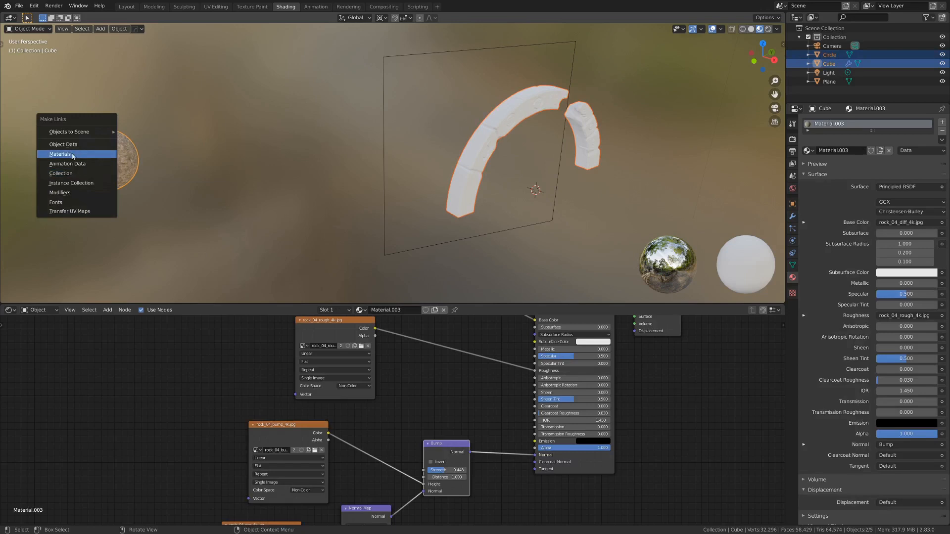
Step: Link the sphere's rock material to the arch via Ctrl+L Materials and check the arch UVs
click(59, 155)
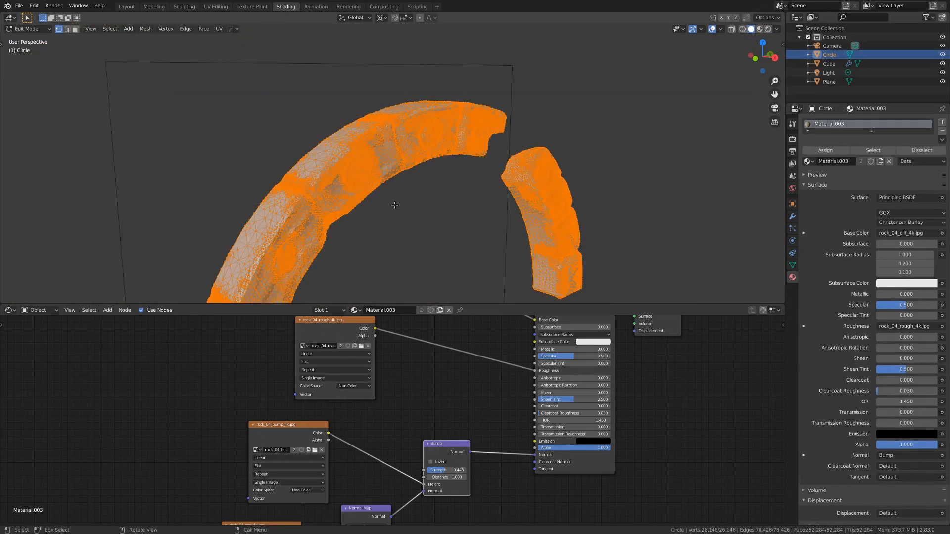
click(215, 7)
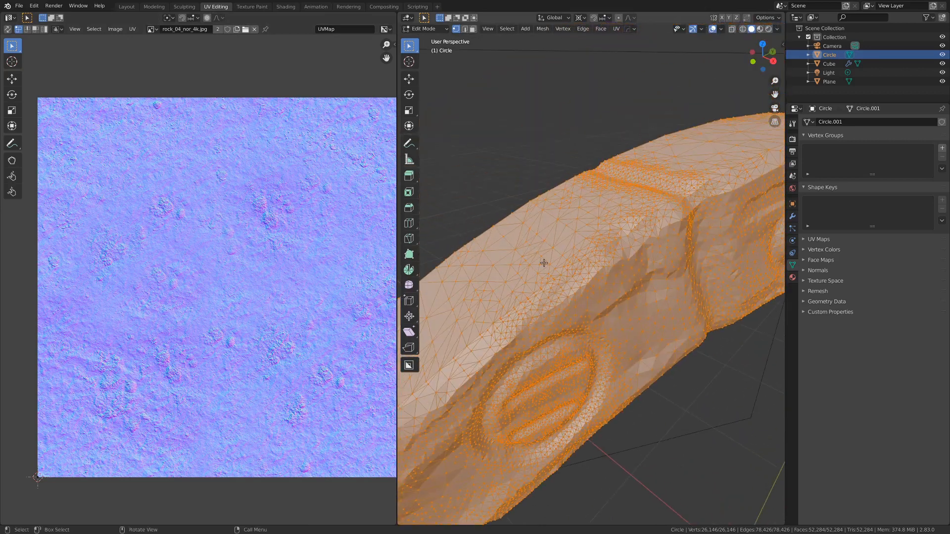
click(285, 6)
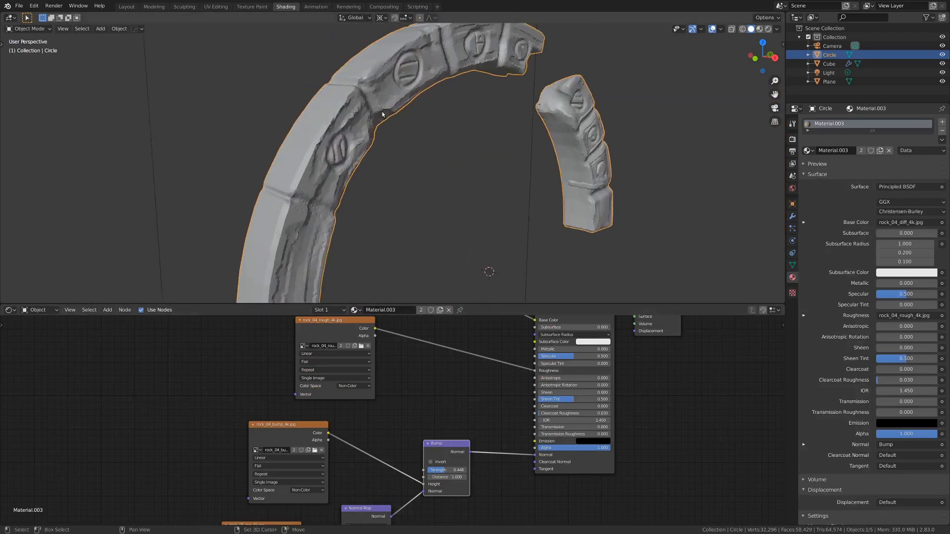
drag(382, 114, 468, 185)
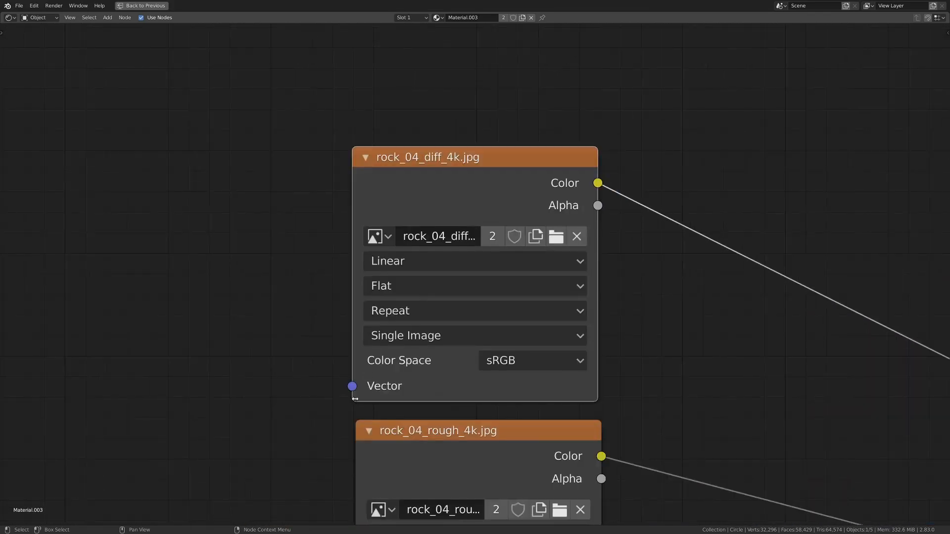
Step: Connect the Mapping node's Vector output to the rock_04_diff_4k.jpg texture's Vector input
drag(353, 386, 83, 326)
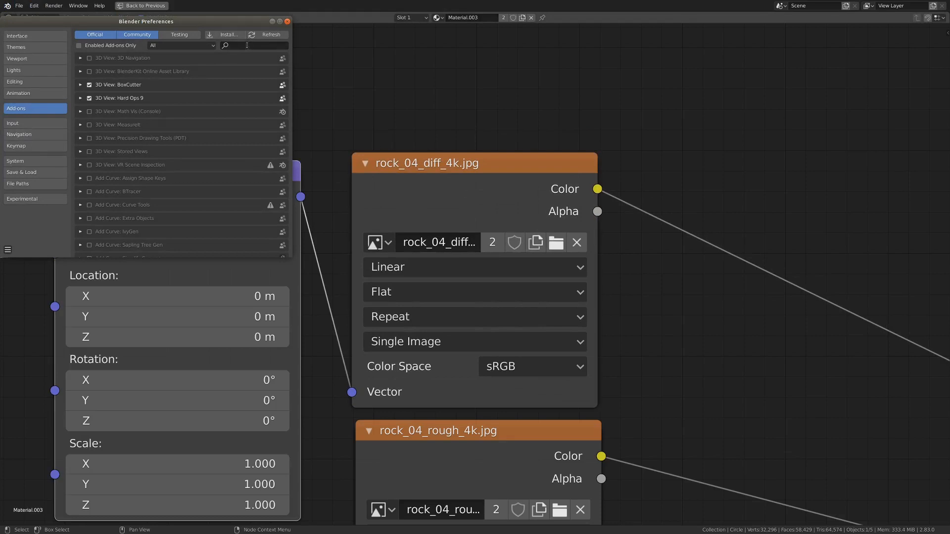
text(node)
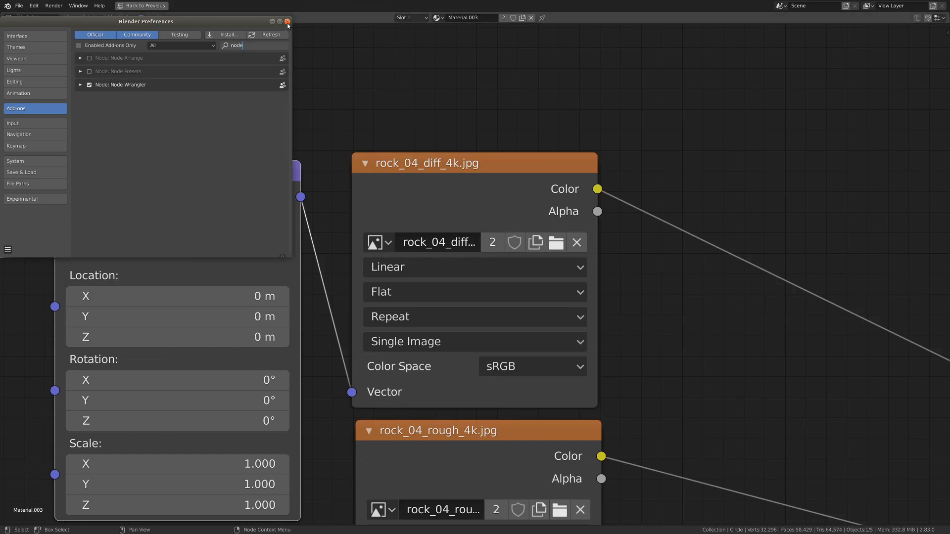
click(288, 21)
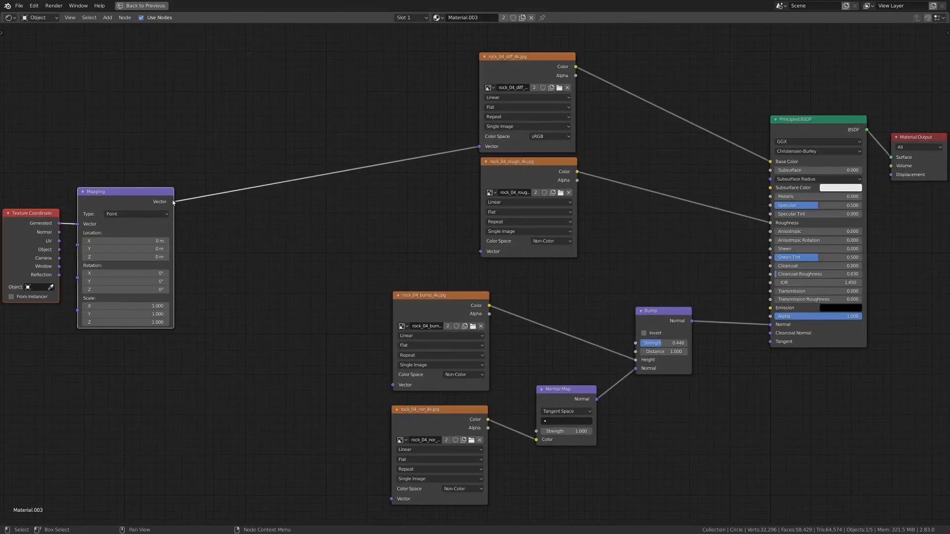
Step: Link the Mapping node's Vector output to the rough, bump and nor Image Texture nodes
drag(174, 201, 489, 251)
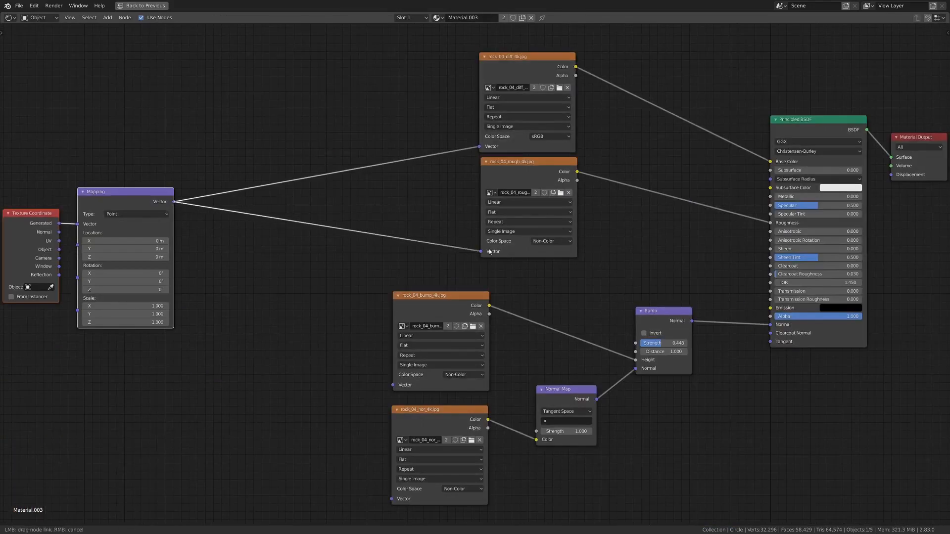
drag(170, 201, 393, 385)
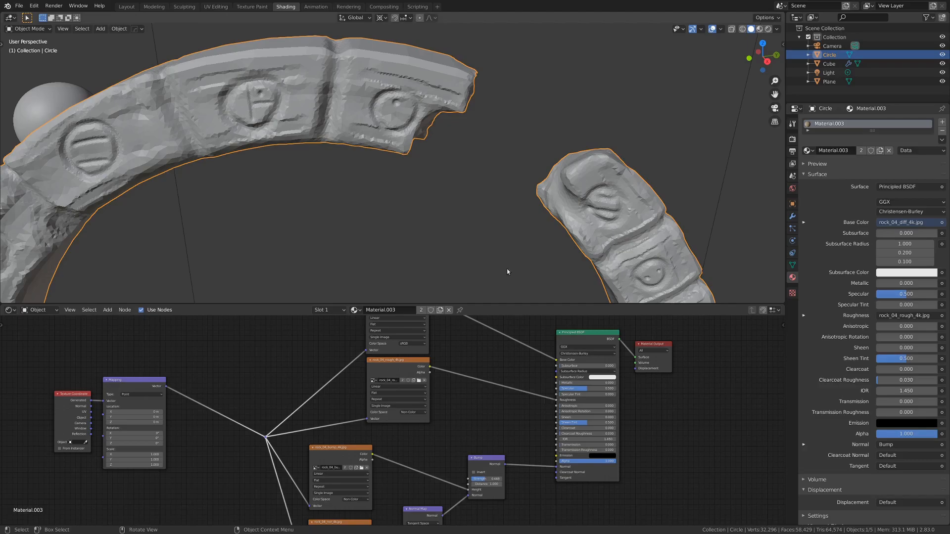
Step: Preview the arch in Rendered shading from top view, zoomed on a piece showing streaked rock sides
click(751, 29)
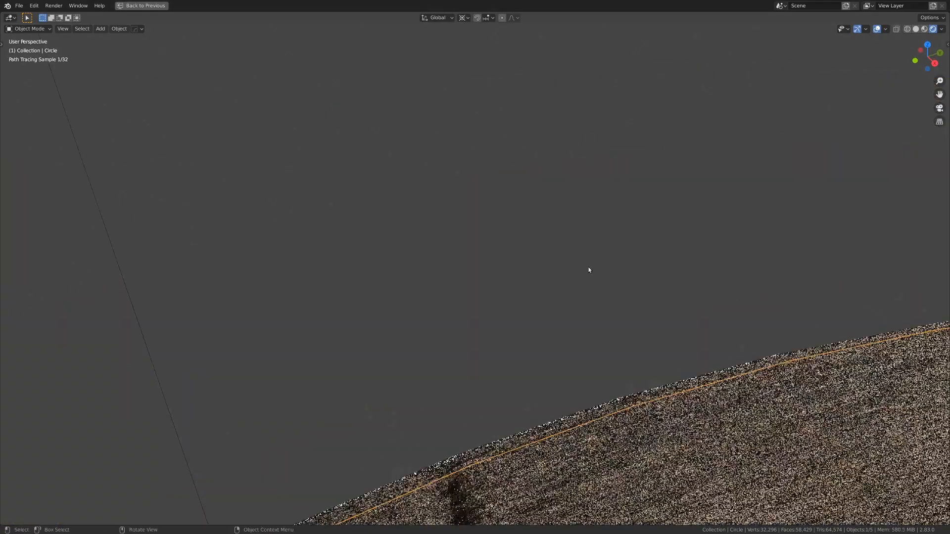
click(7, 17)
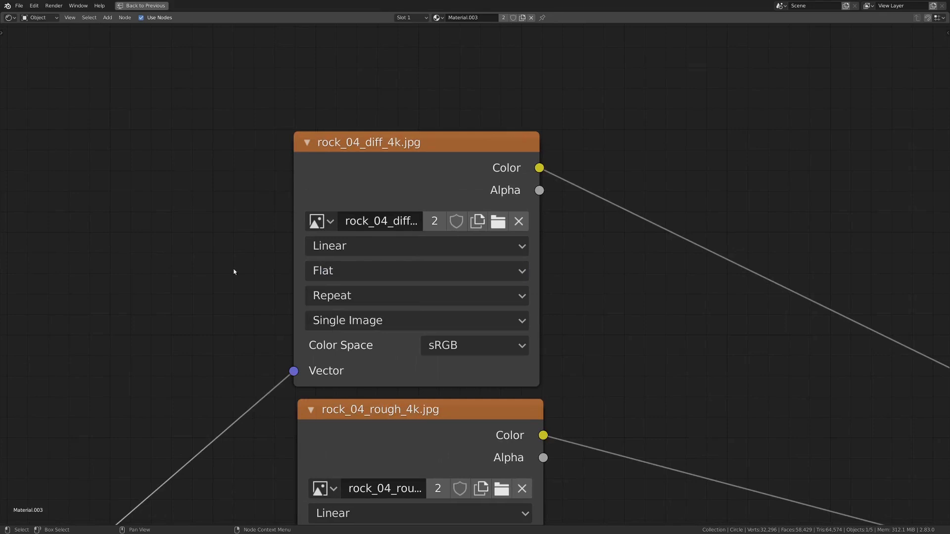
click(144, 6)
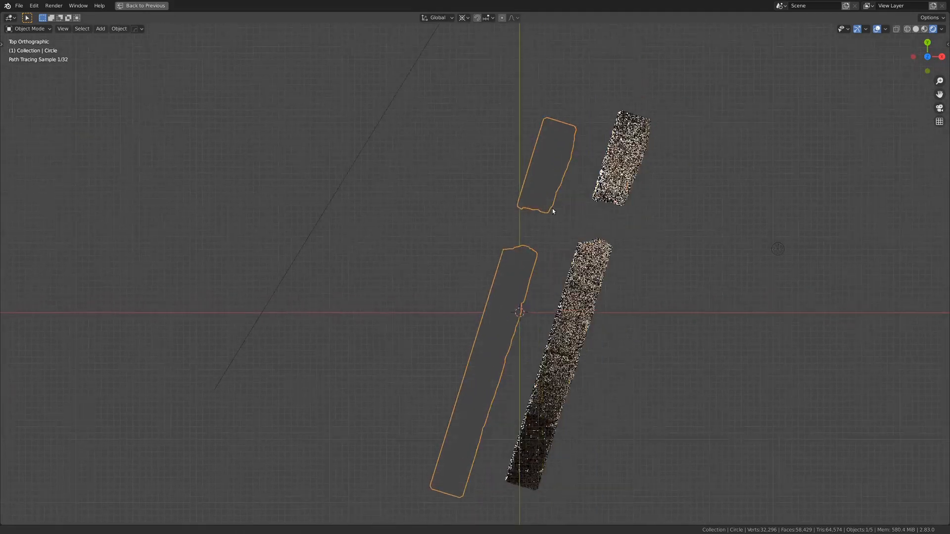
scroll(up, 3)
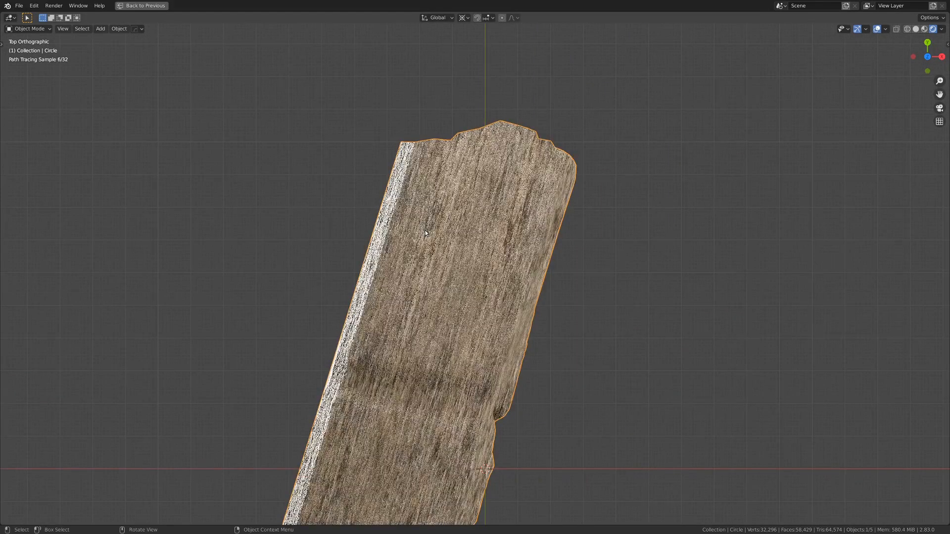
click(285, 7)
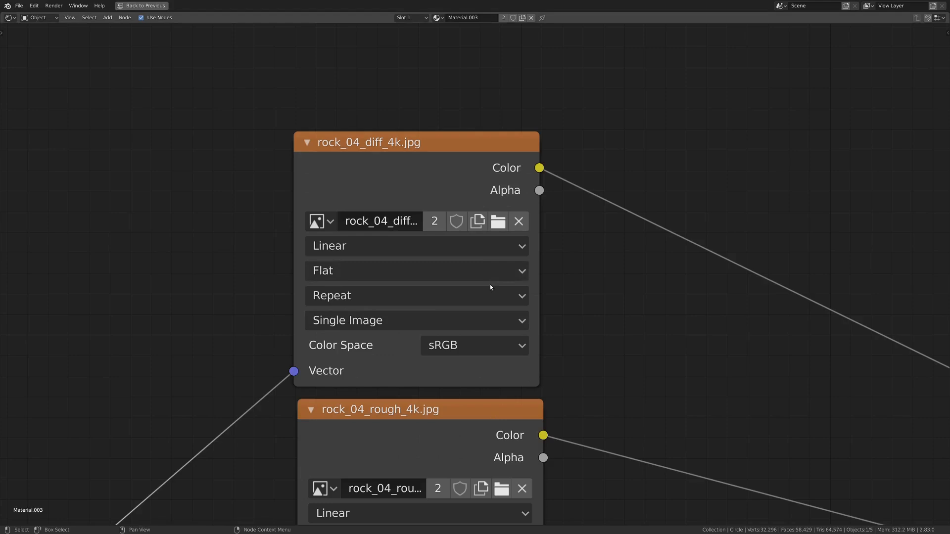
Step: Set the diffuse texture to Box projection with blend 0.393, and the roughness texture to Box
click(416, 270)
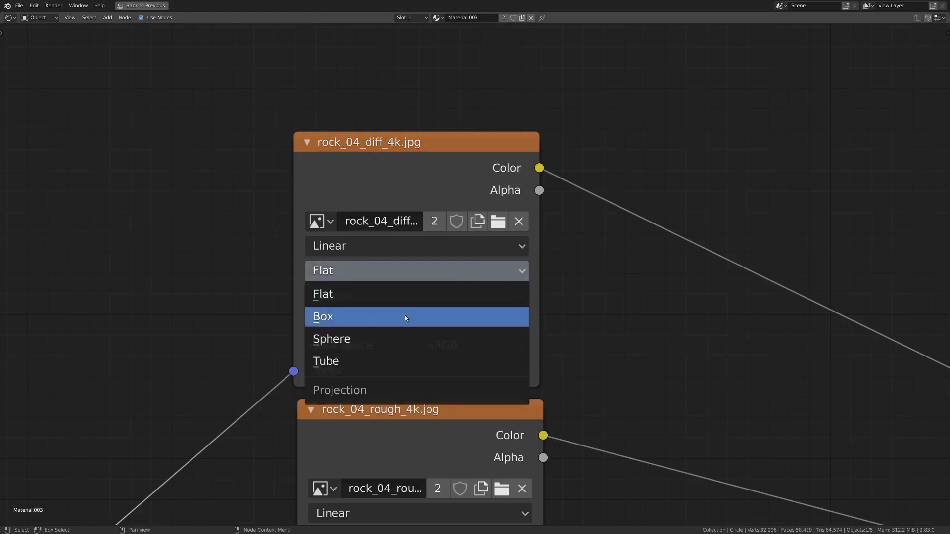
click(322, 317)
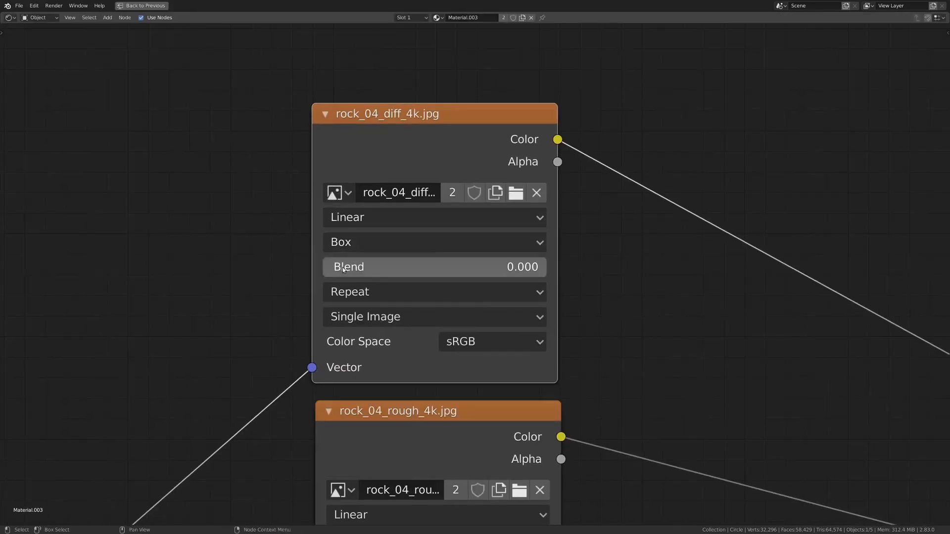
mouse_move(348, 268)
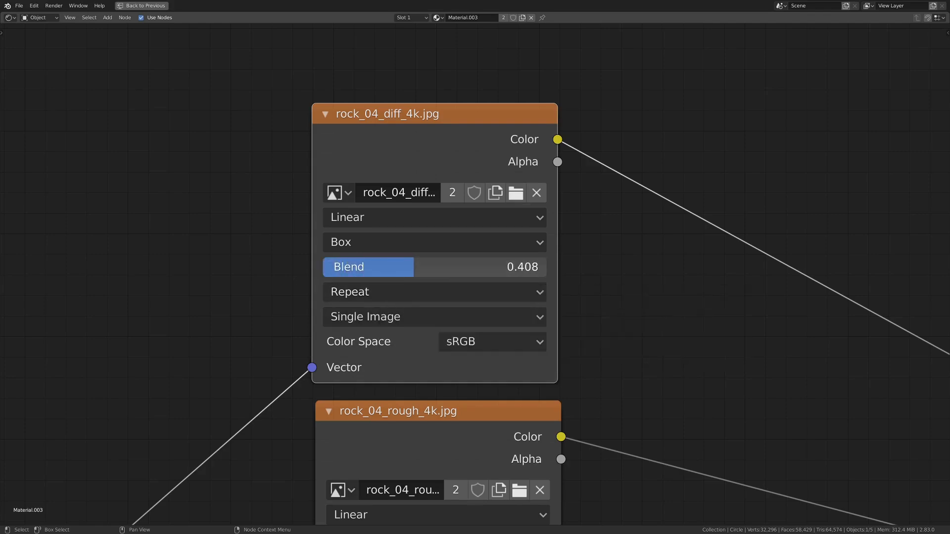
drag(368, 267, 533, 267)
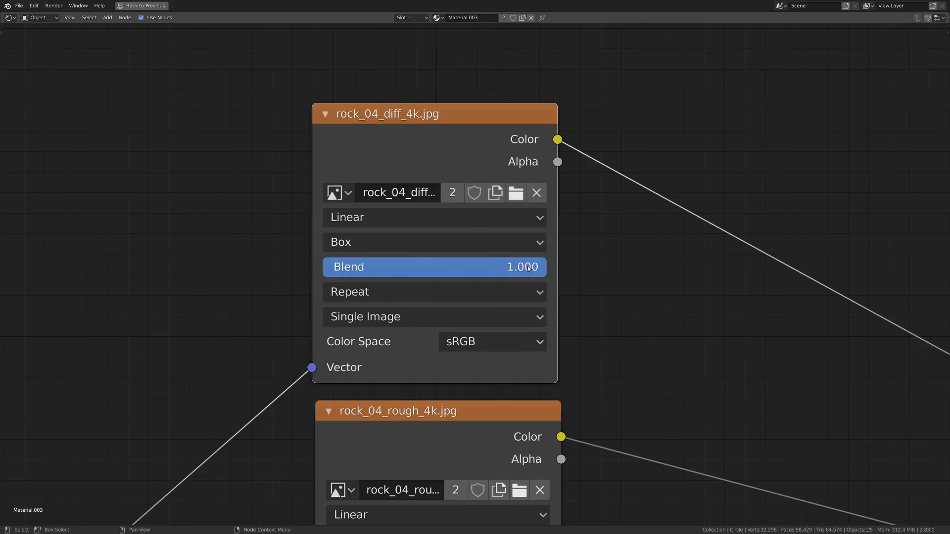
drag(522, 267, 365, 267)
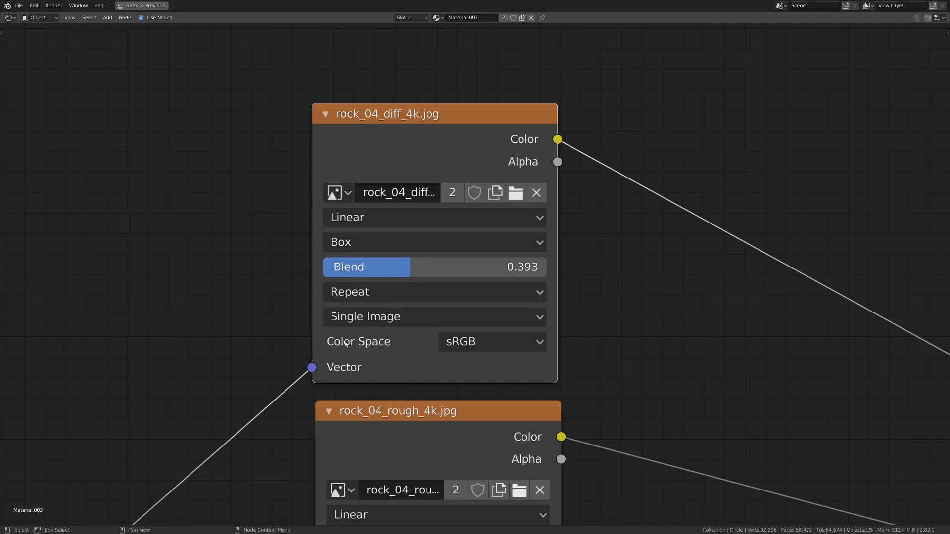
scroll(down, 3)
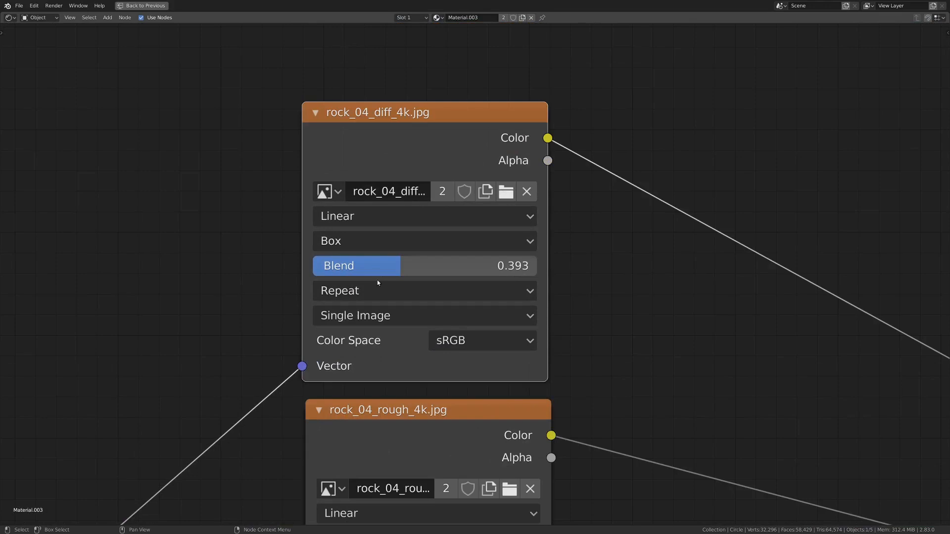
mouse_move(370, 265)
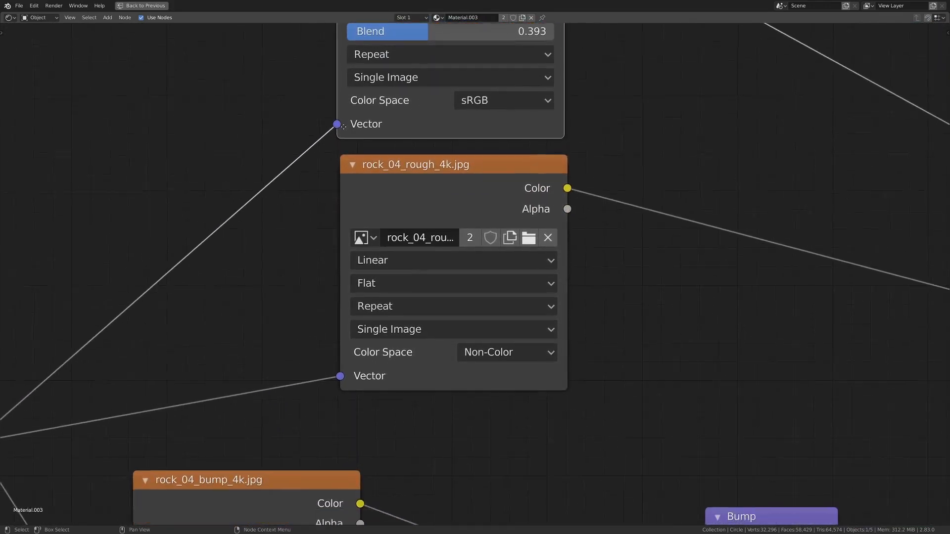
click(453, 283)
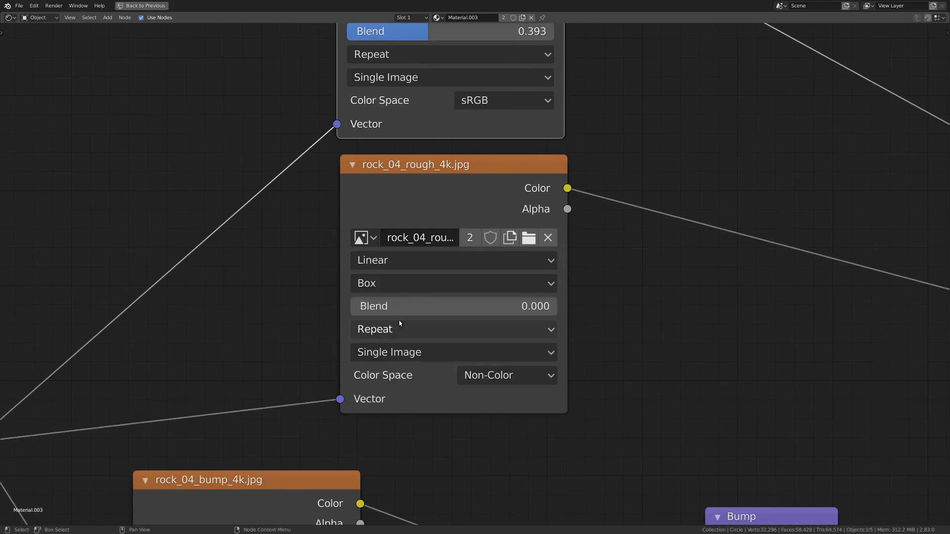
mouse_move(409, 306)
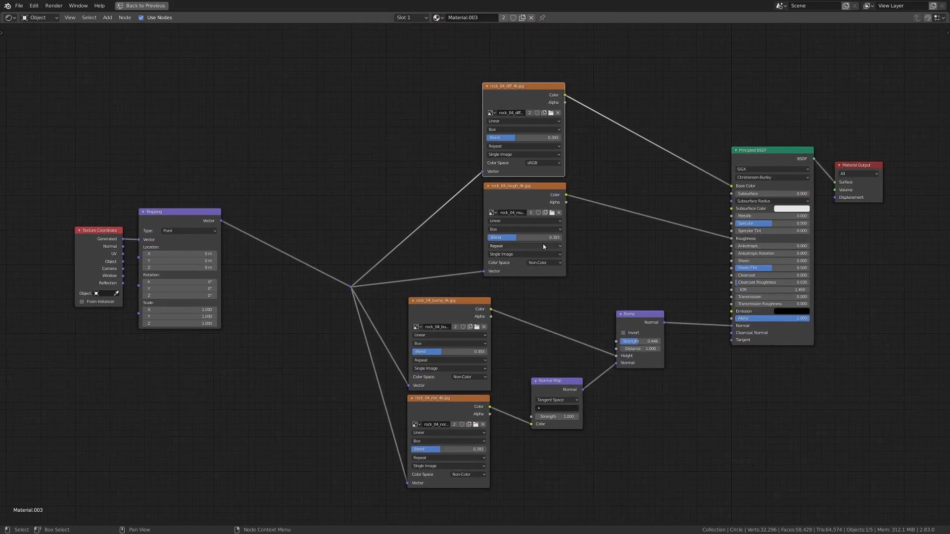
Step: Apply the arch's scale with Ctrl+A so the box-projected texture wraps without stretching
click(285, 6)
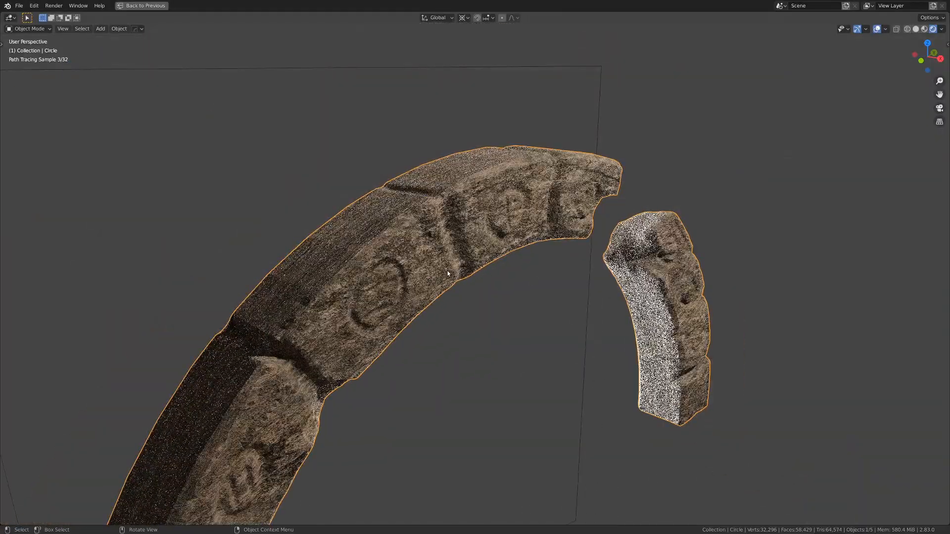
drag(449, 274, 528, 225)
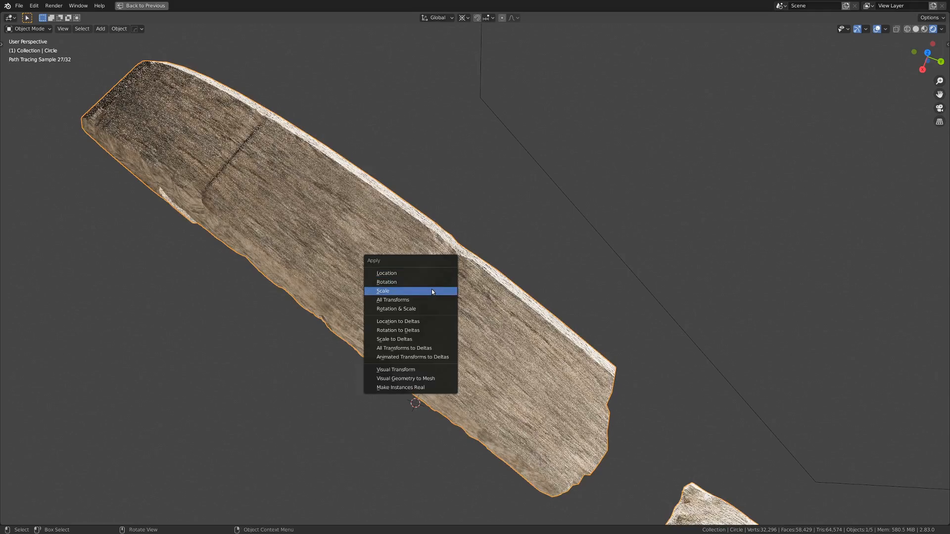
click(383, 291)
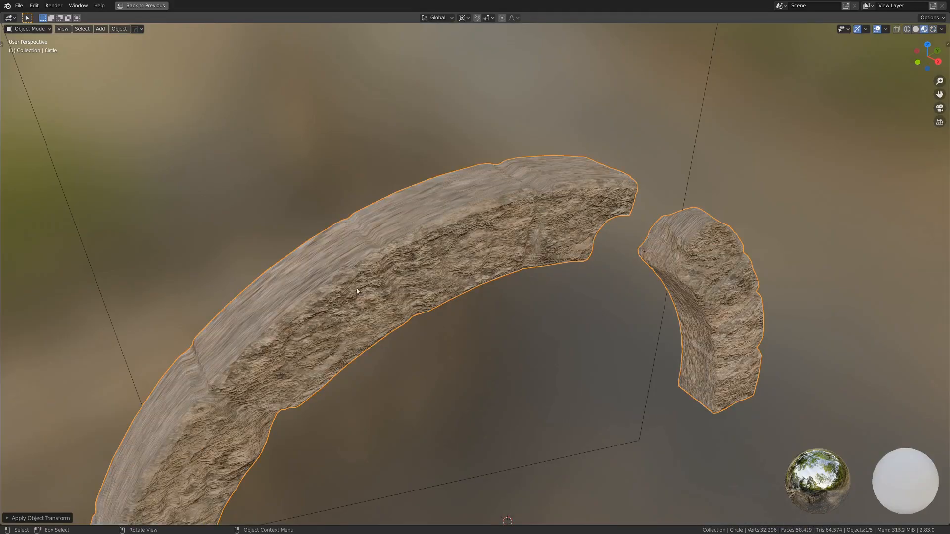
click(285, 7)
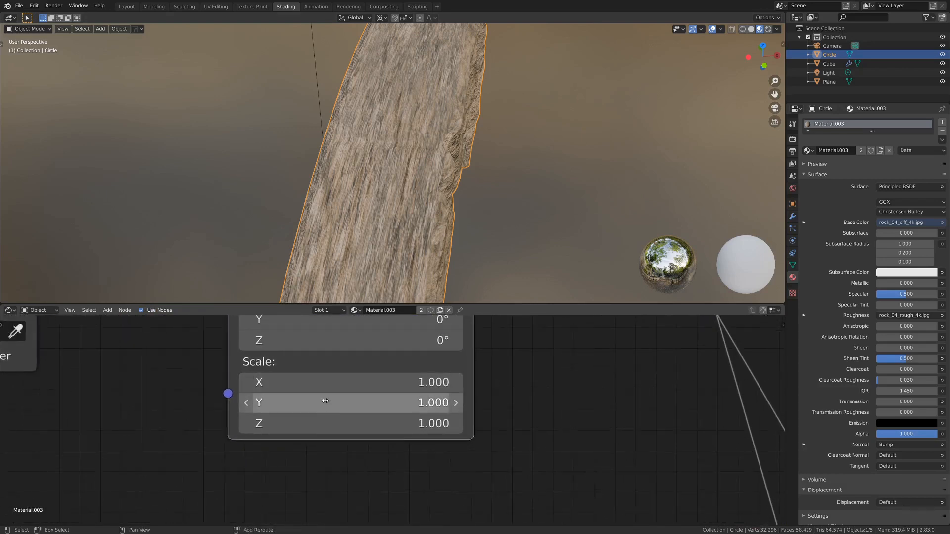
Step: Adjust the Mapping node's Scale Y and check the rock material on the rendered arch
drag(334, 403, 437, 402)
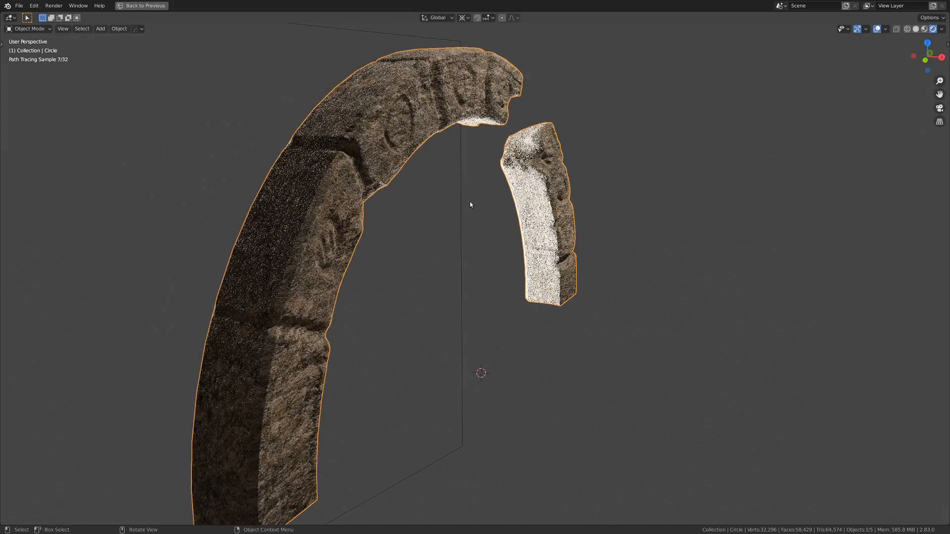
click(285, 7)
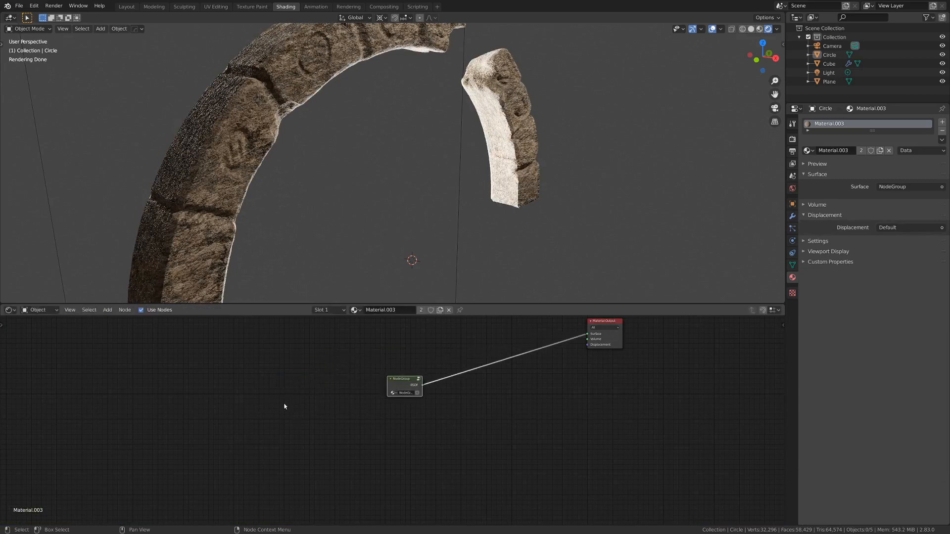
Step: Add a second NodeGroup instance of the rock material from Shift+A > Group
click(107, 310)
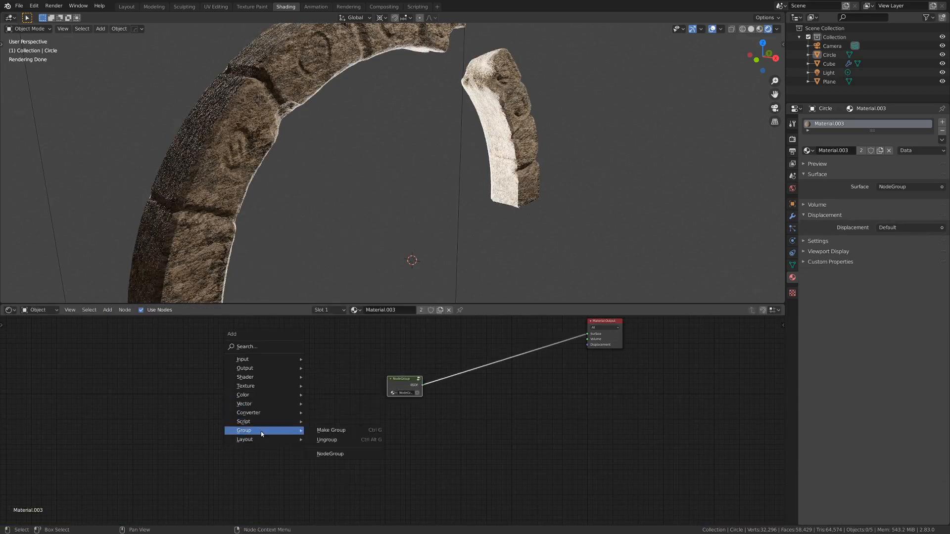
click(331, 454)
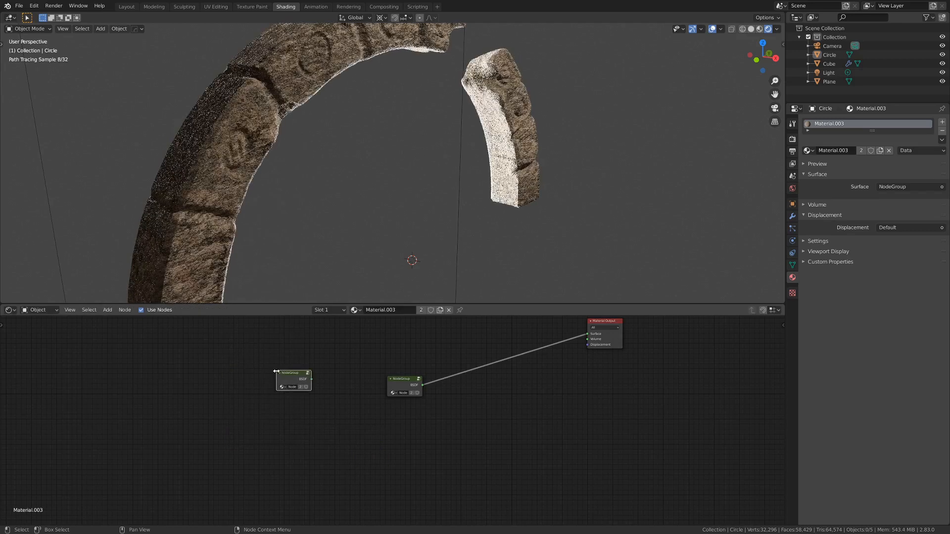